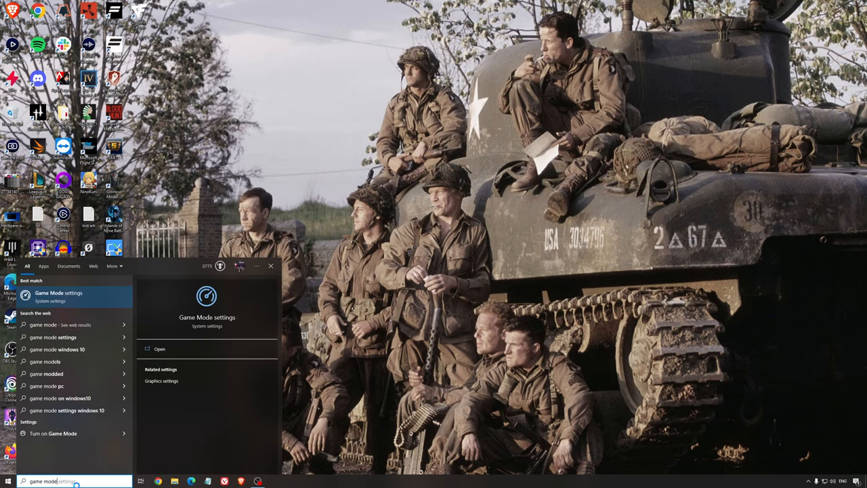
- Open the Game Mode settings page from the search results and confirm Game Mode is on
click(59, 296)
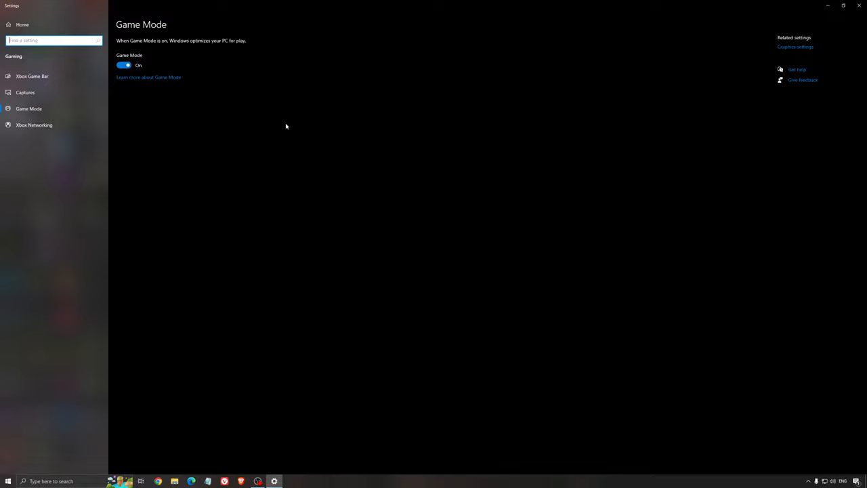
mouse_move(278, 139)
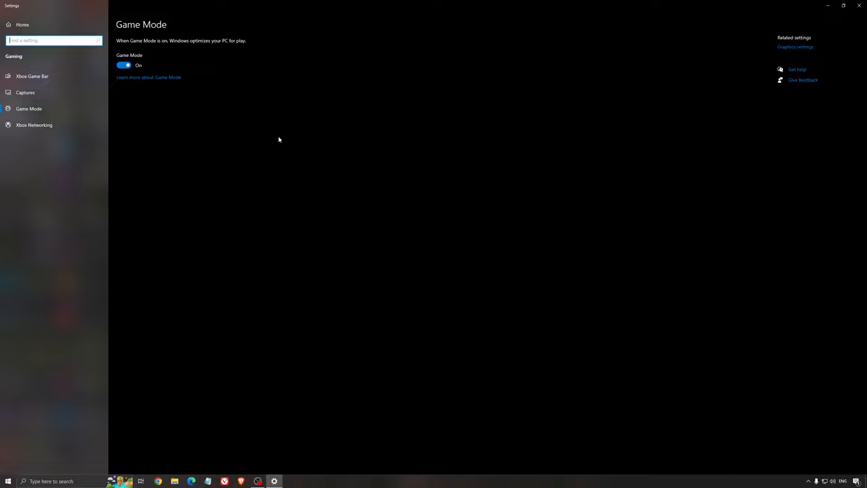
mouse_move(250, 145)
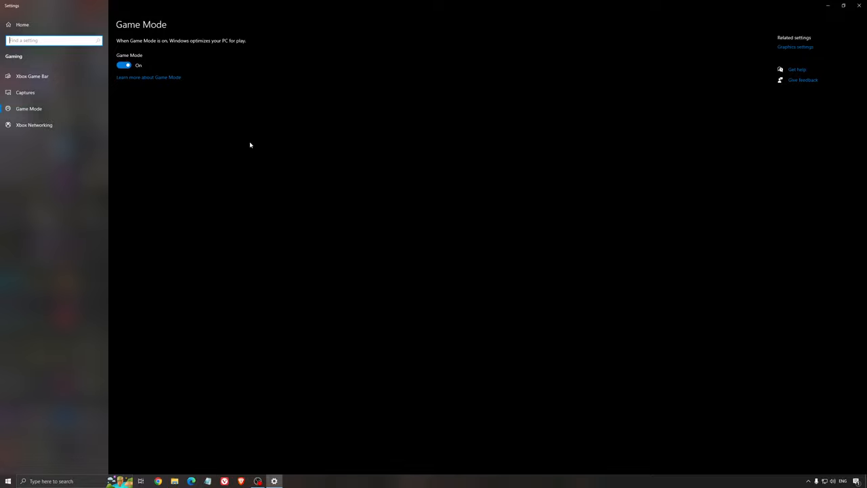
mouse_move(57, 76)
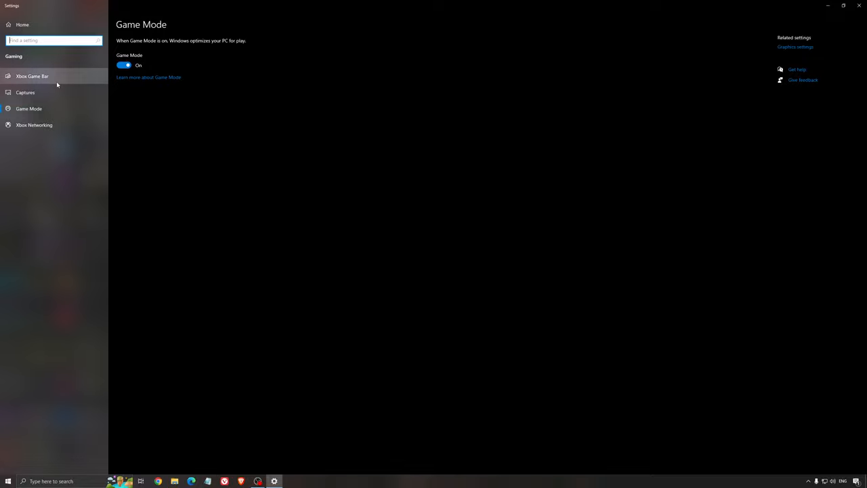
- Verify Xbox Game Bar is off, then view Captures with background recording off
click(32, 76)
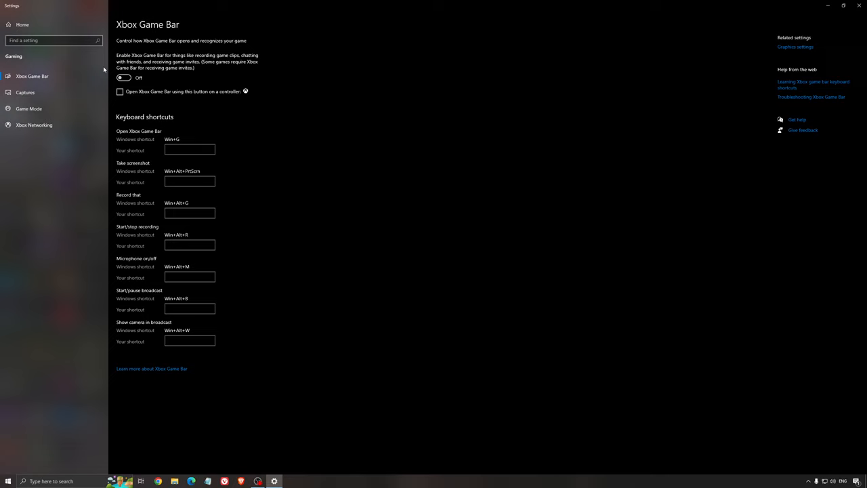
mouse_move(388, 120)
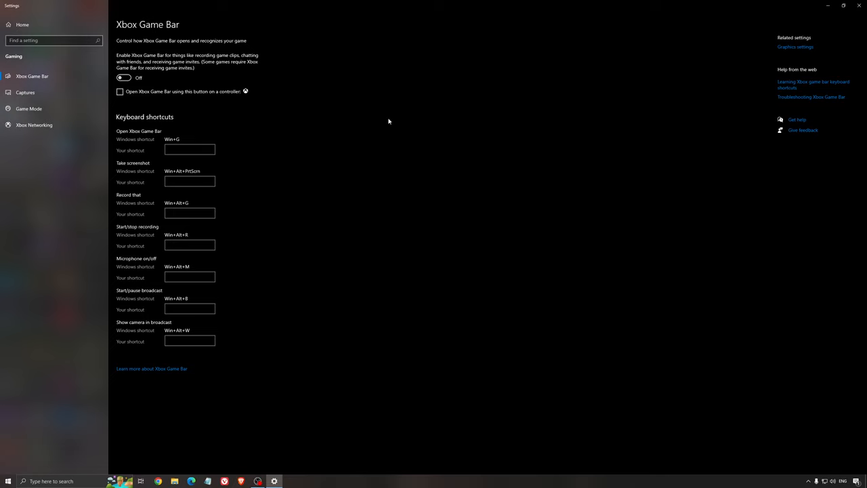
mouse_move(377, 124)
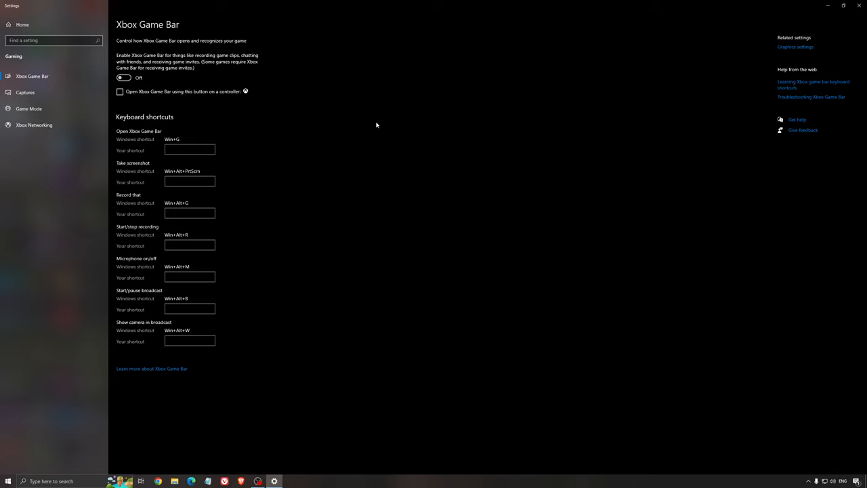
mouse_move(249, 126)
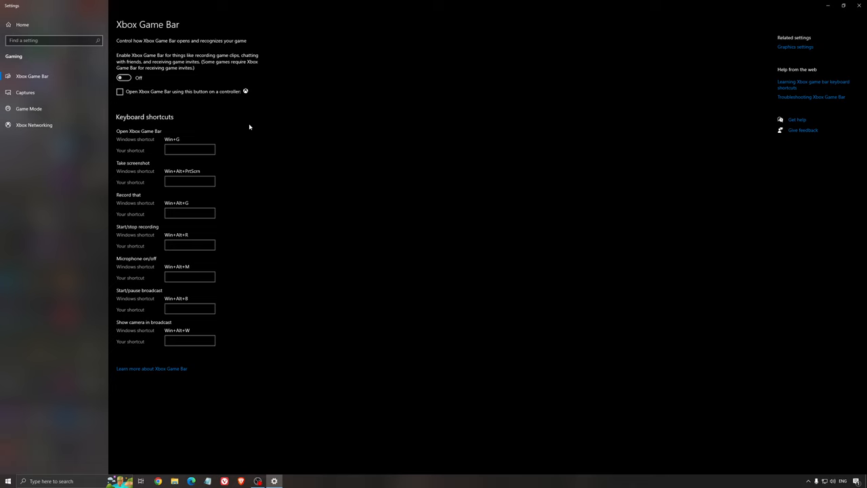
click(25, 92)
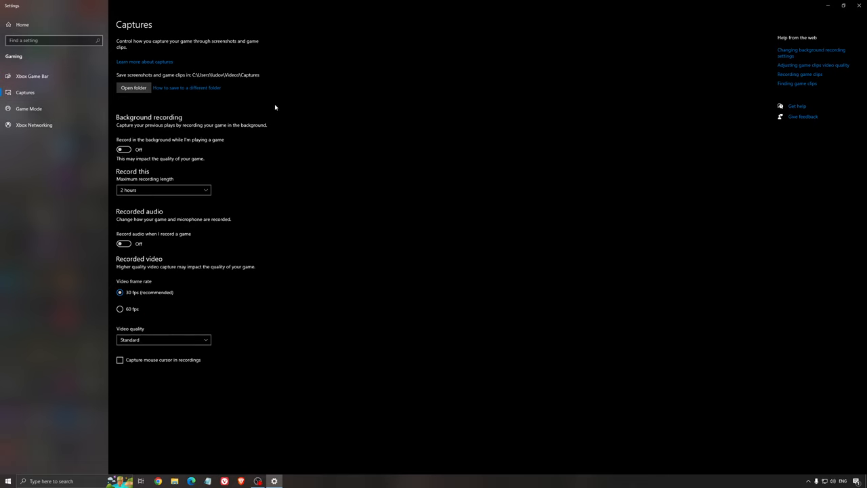
mouse_move(148, 107)
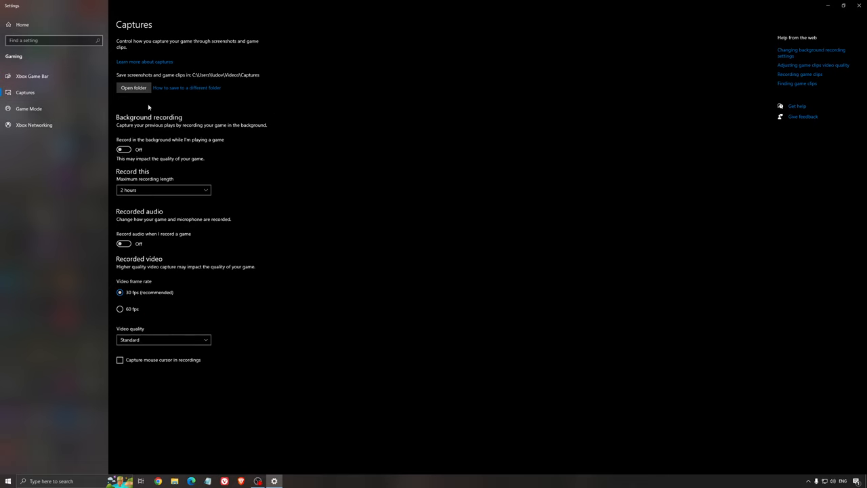
mouse_move(370, 196)
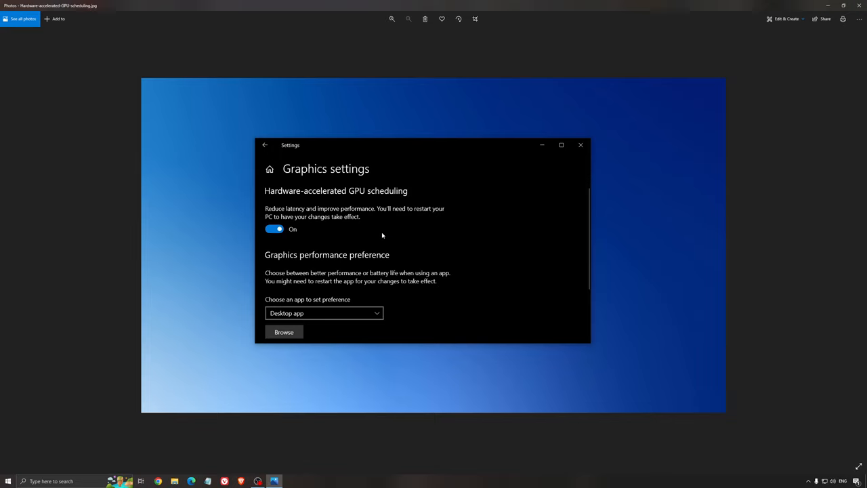
mouse_move(296, 168)
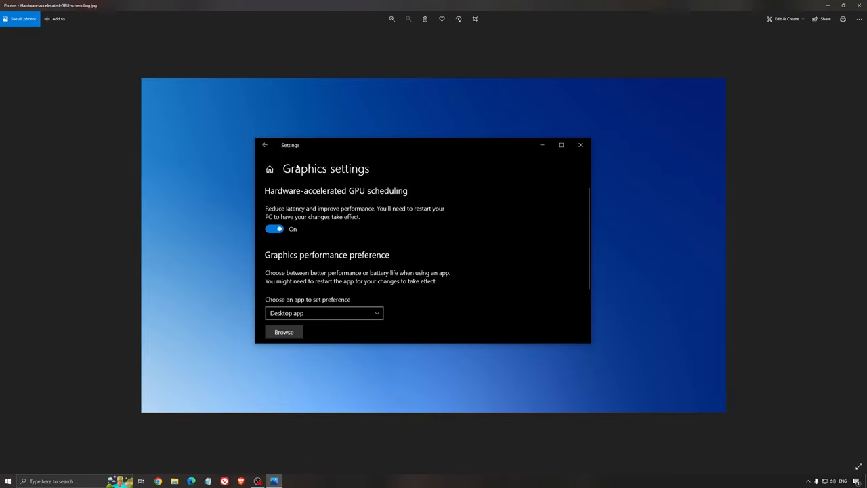
mouse_move(476, 245)
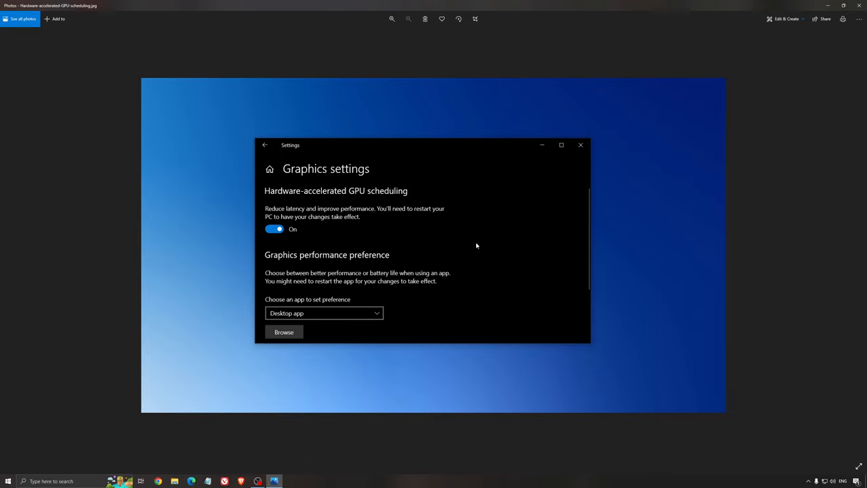
mouse_move(443, 225)
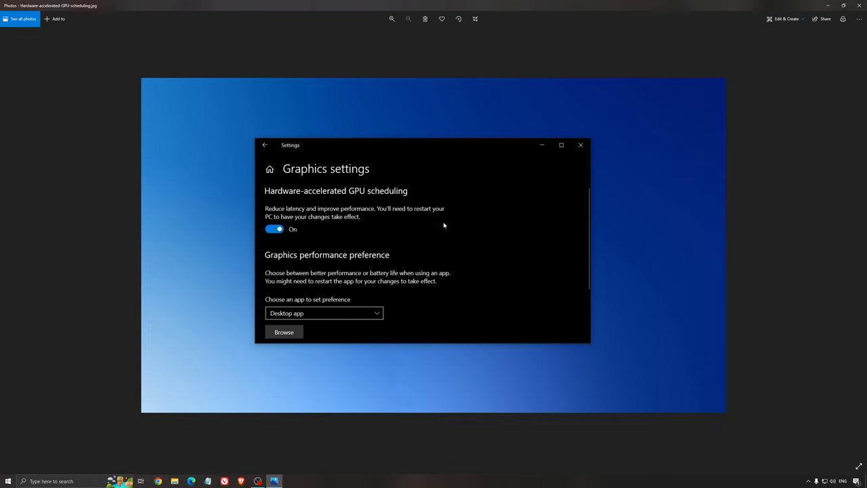
mouse_move(472, 267)
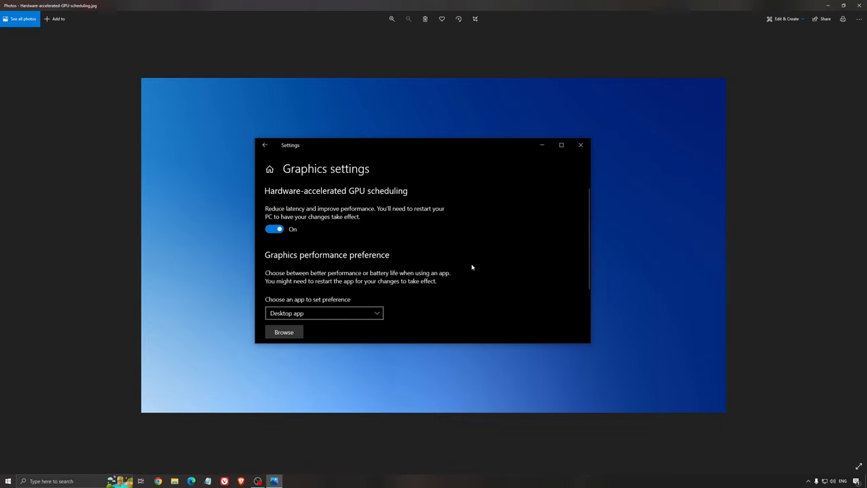
mouse_move(468, 269)
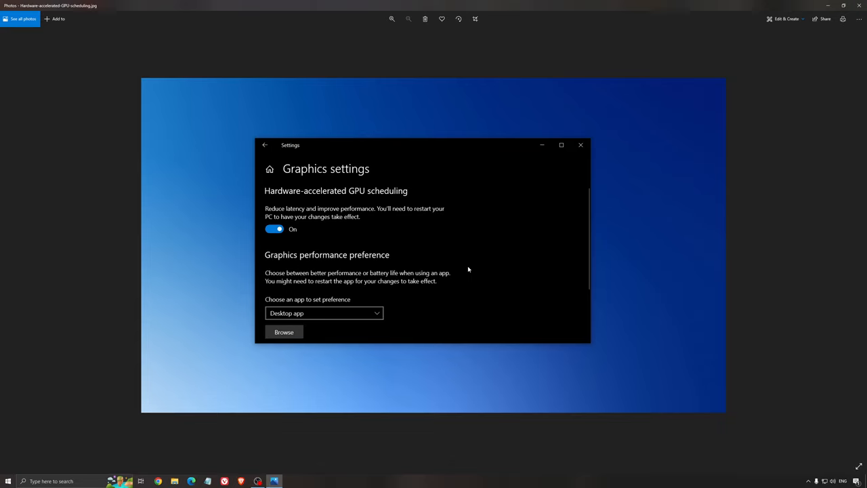
mouse_move(466, 272)
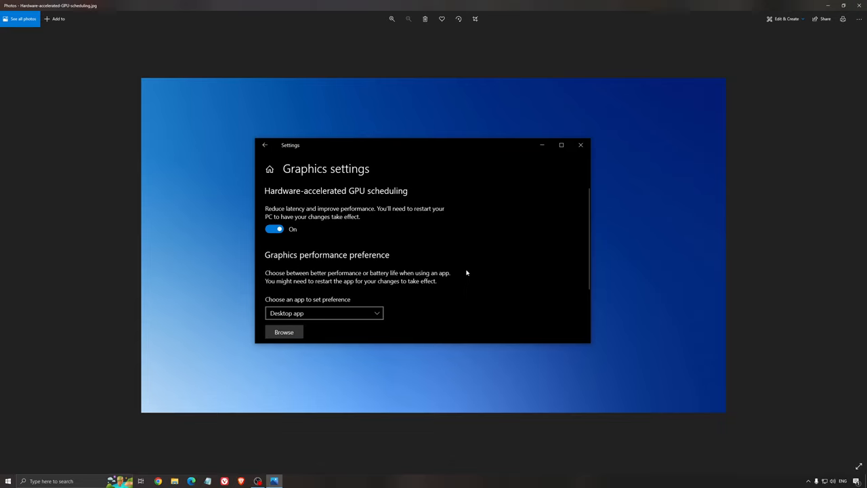
mouse_move(464, 265)
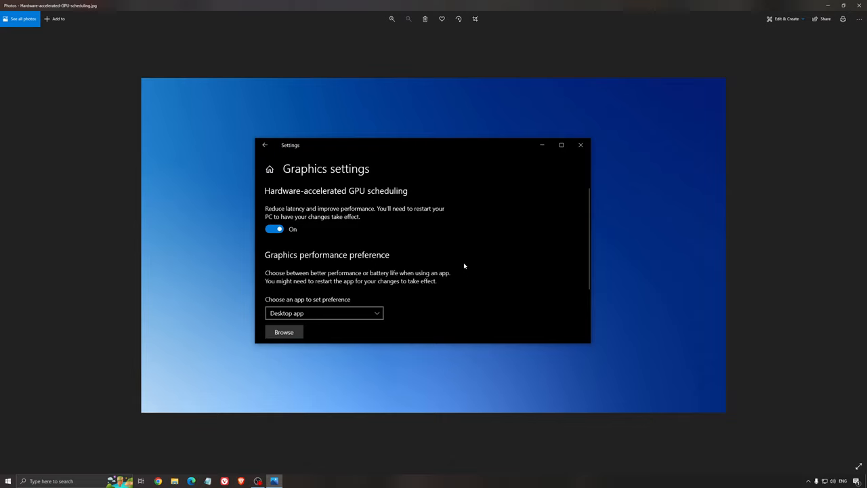
mouse_move(456, 264)
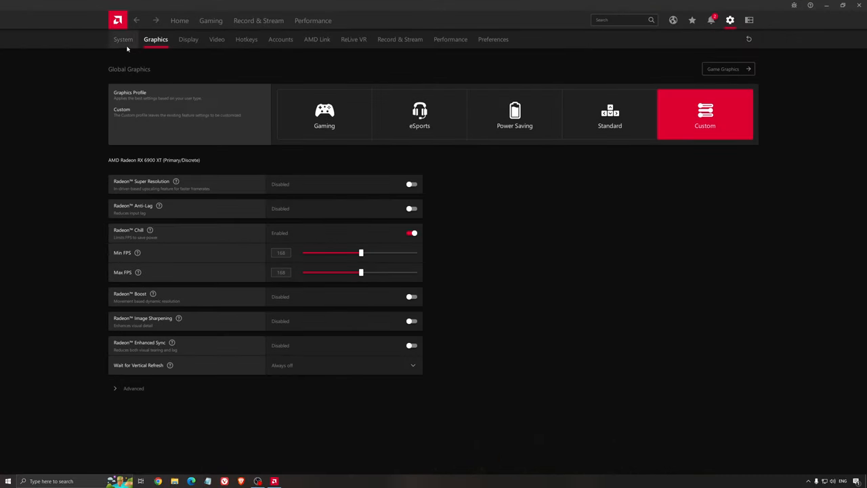
- View the AMD Software Home dashboard, then return to Global Graphics with the Custom profile
click(180, 21)
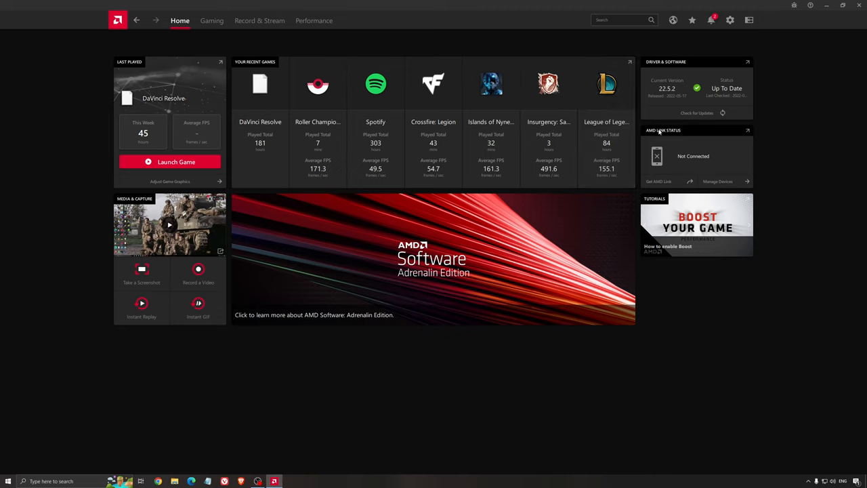
mouse_move(517, 80)
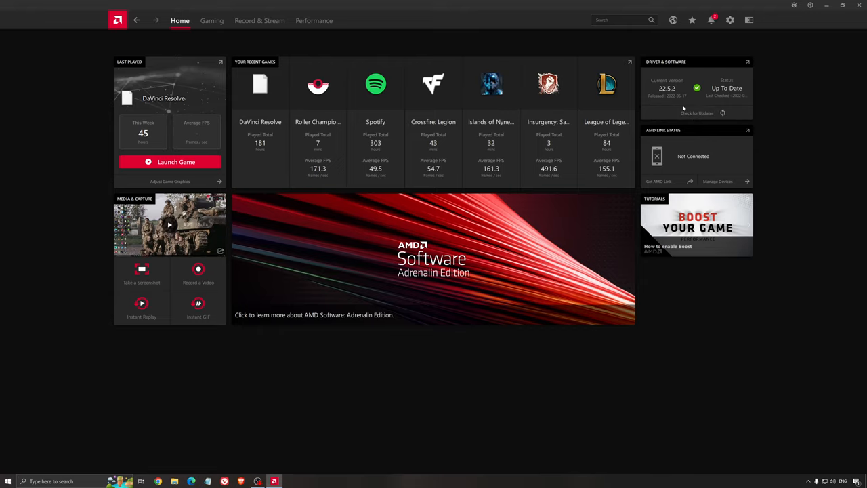
mouse_move(342, 95)
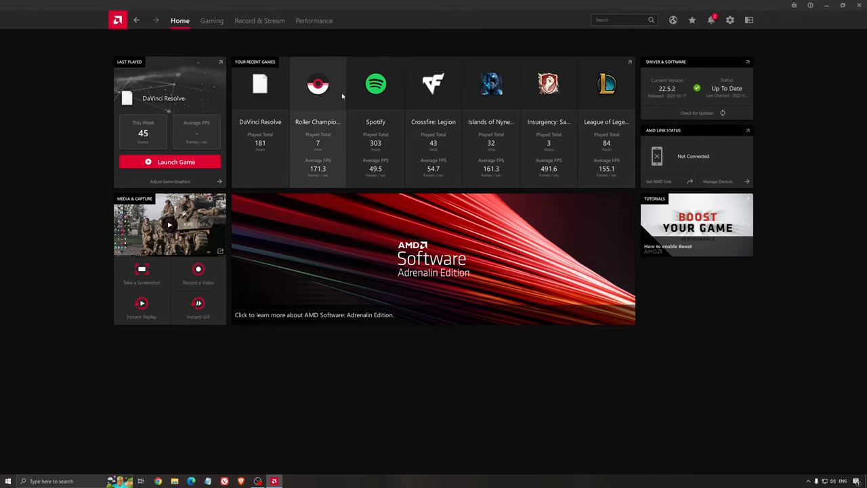
click(730, 20)
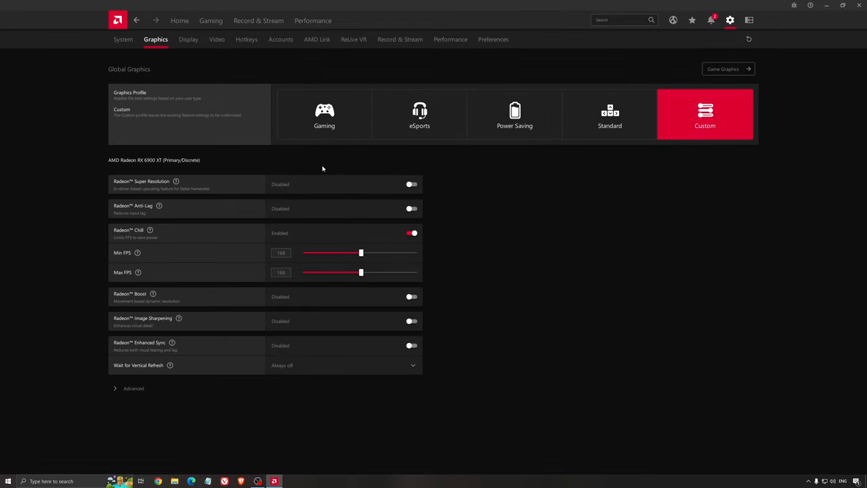
mouse_move(140, 168)
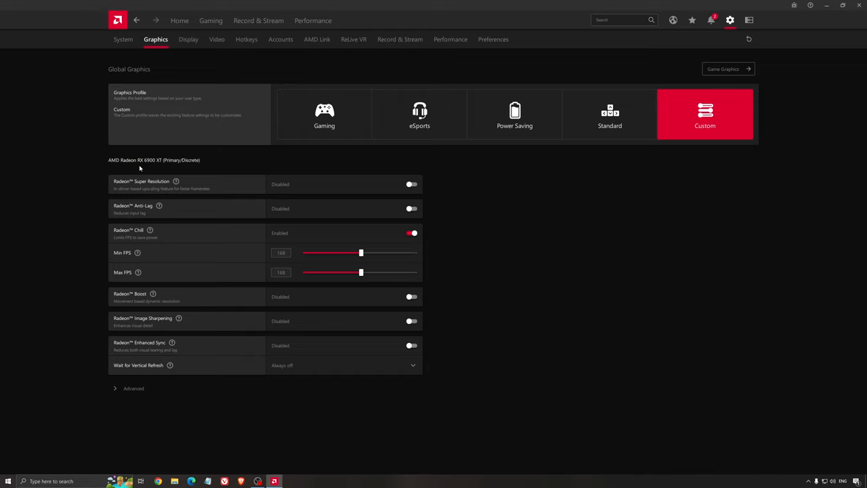
mouse_move(141, 134)
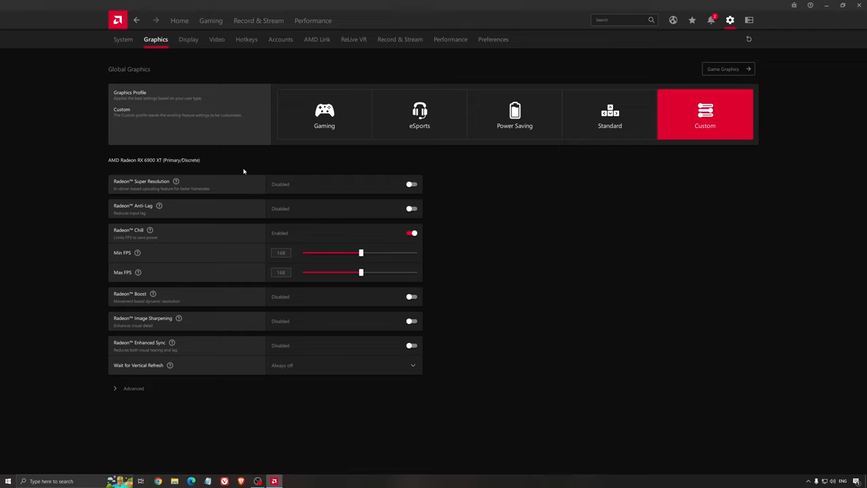
mouse_move(236, 213)
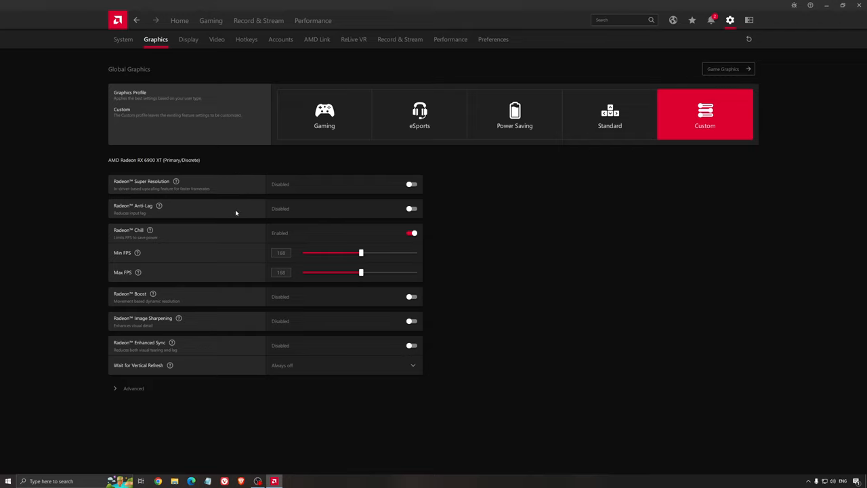
mouse_move(245, 203)
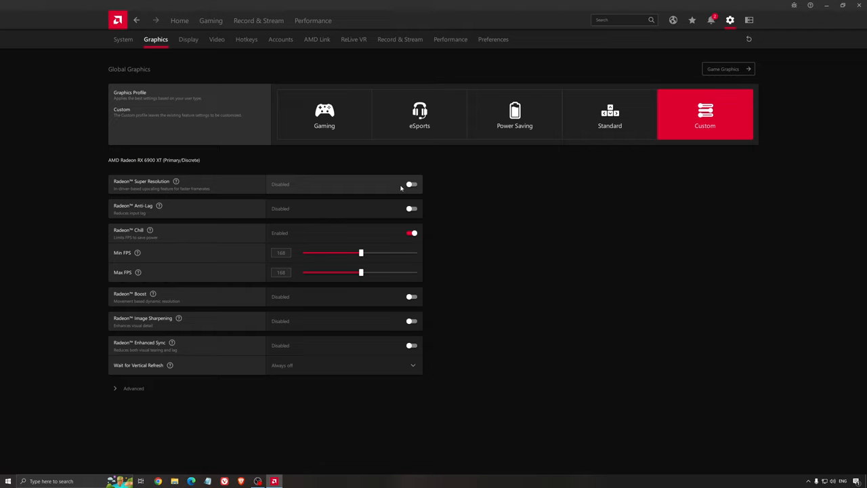
mouse_move(392, 191)
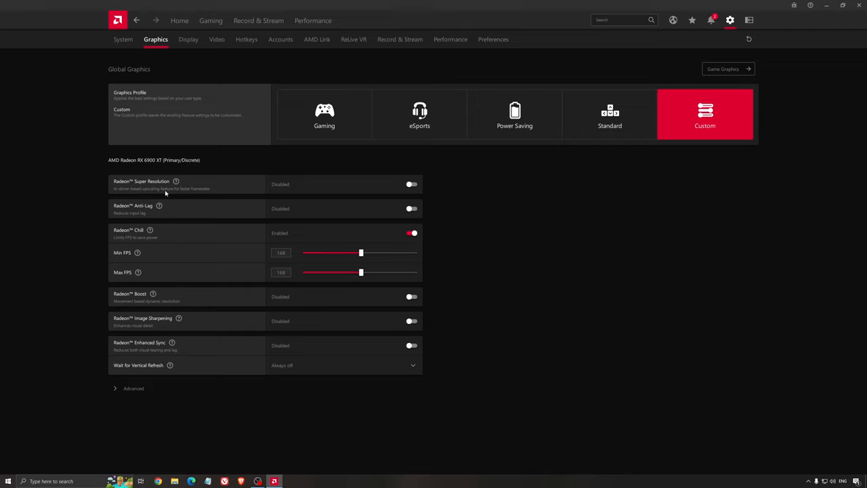
mouse_move(198, 191)
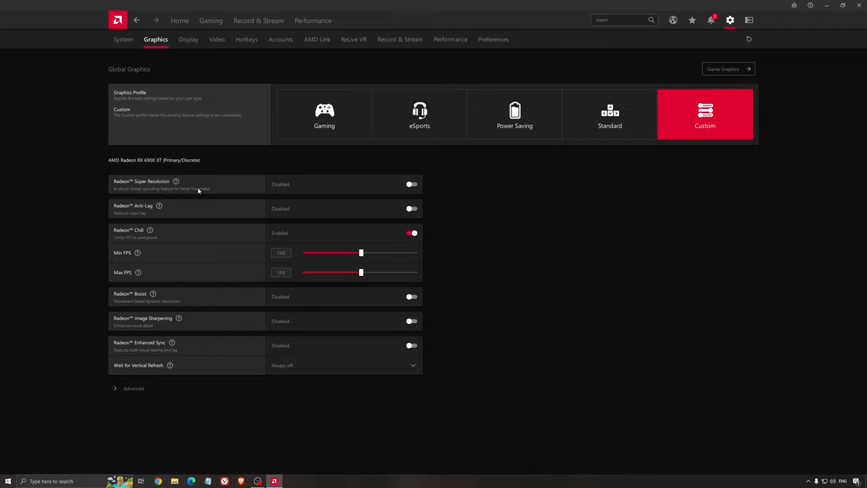
mouse_move(210, 188)
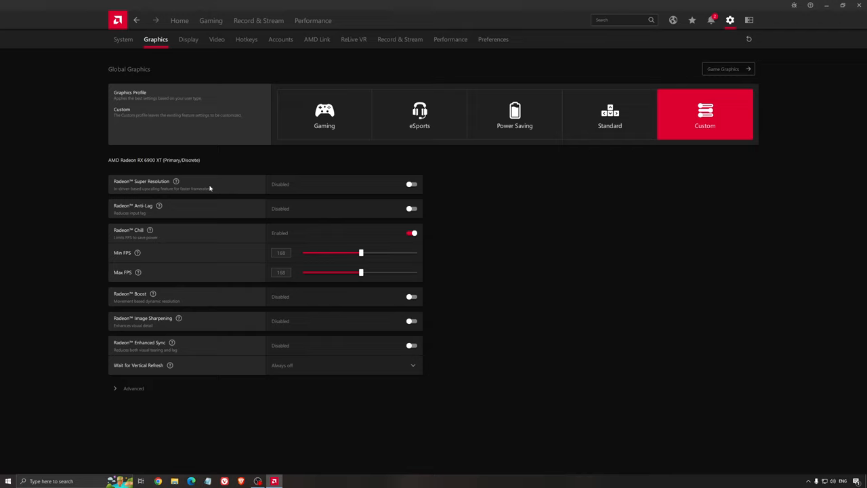
mouse_move(494, 209)
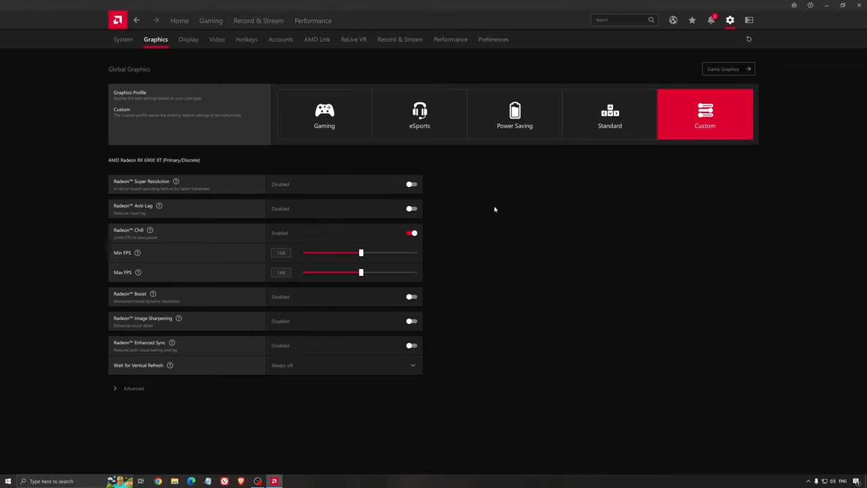
mouse_move(482, 212)
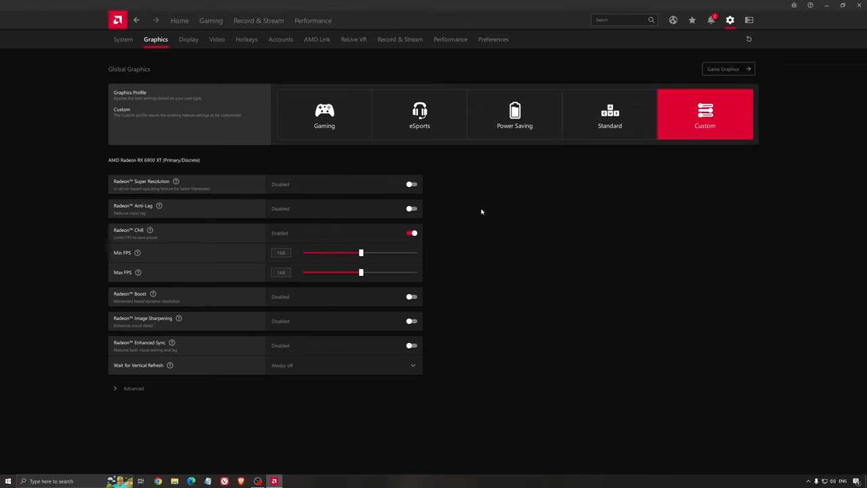
mouse_move(475, 215)
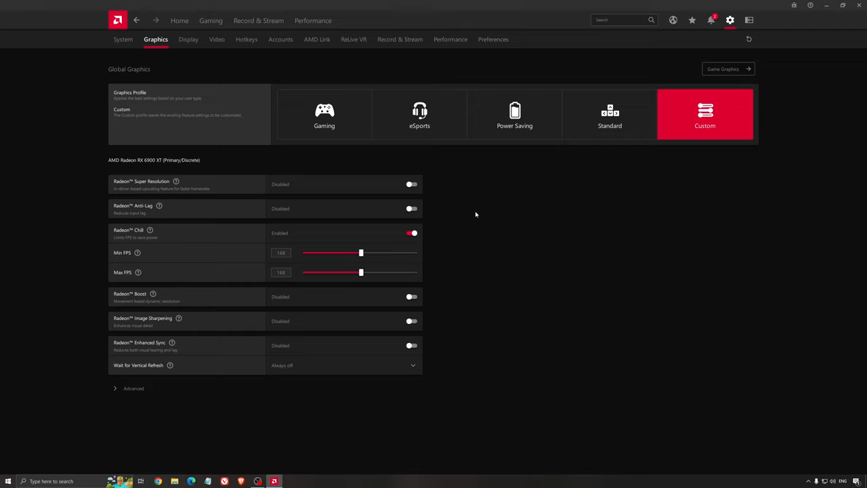
mouse_move(485, 227)
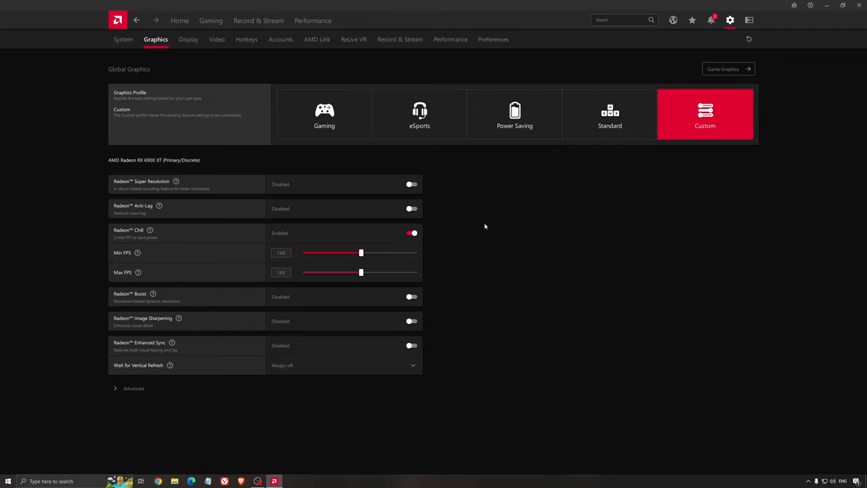
mouse_move(482, 224)
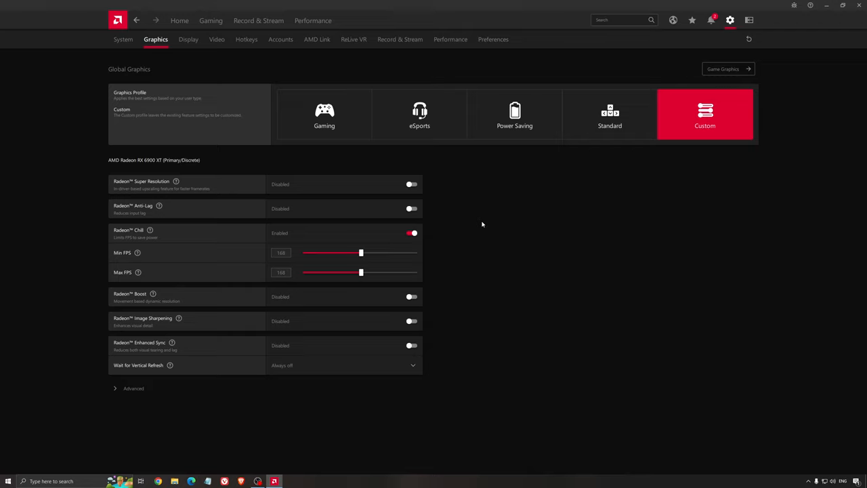
mouse_move(492, 188)
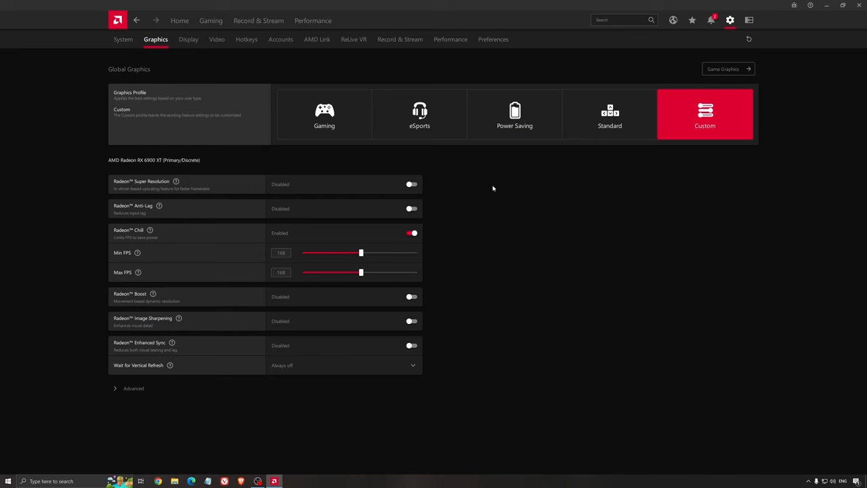
mouse_move(499, 211)
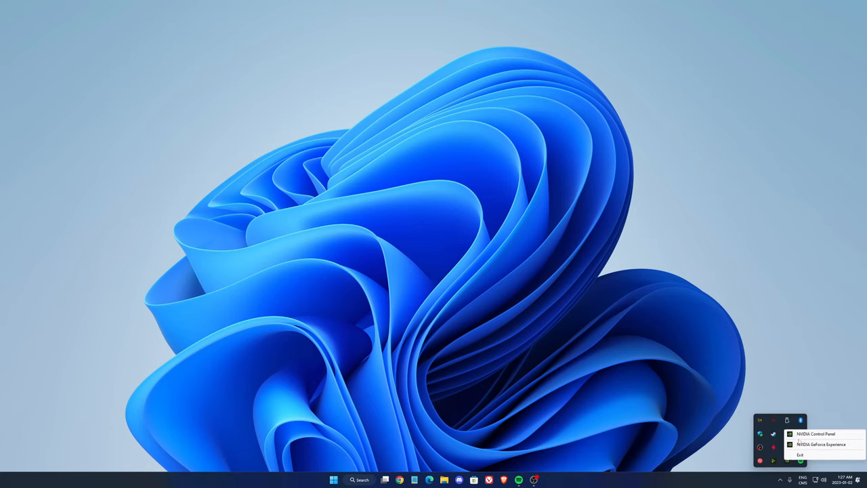
- Launch NVIDIA Control Panel from the tray icon, landing on Manage 3D Settings
click(815, 433)
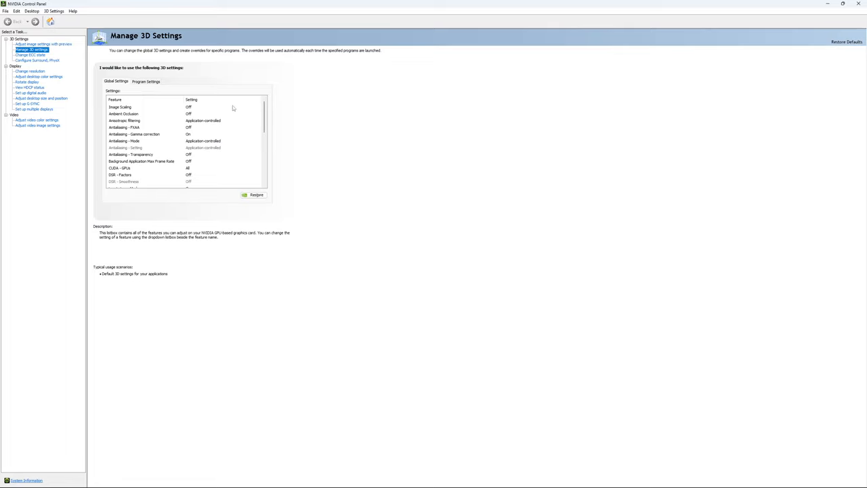
- Scroll the global 3D feature list, check setting descriptions, and open Max Frame Rate options
scroll(down, 3)
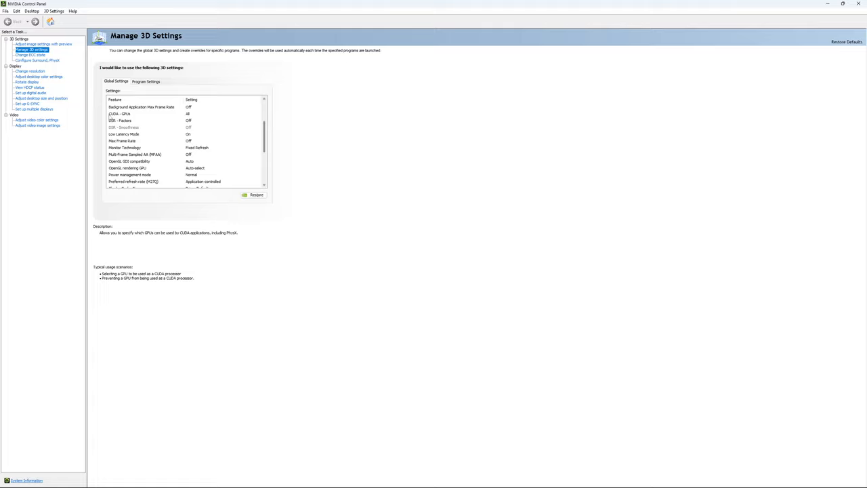
click(123, 127)
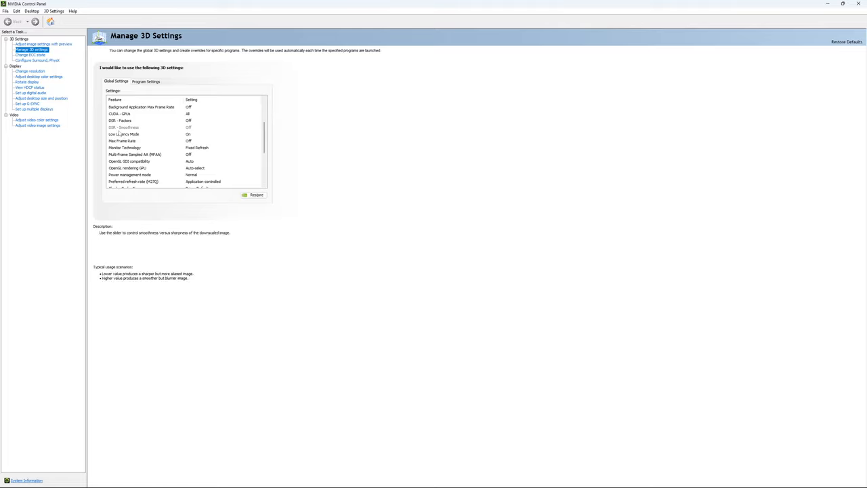
click(124, 133)
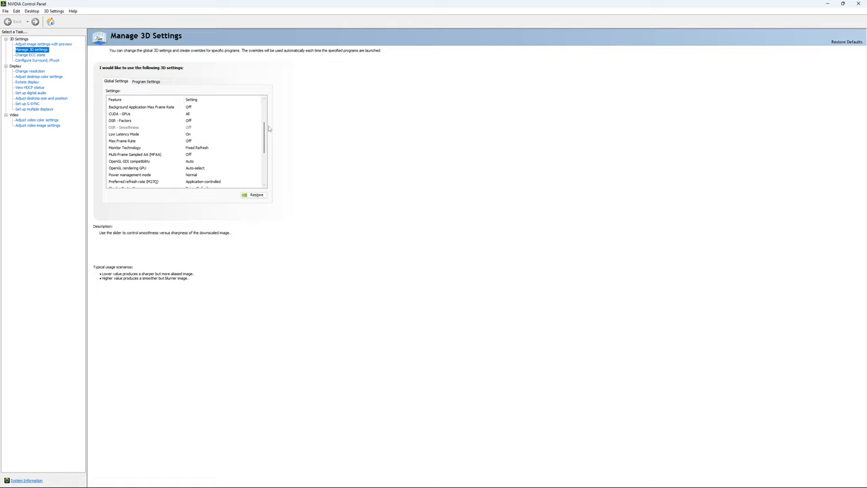
scroll(down, 3)
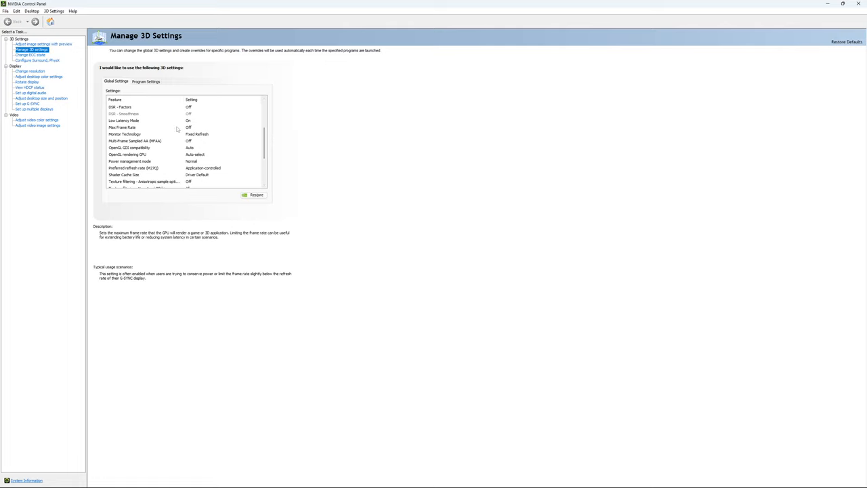
click(142, 127)
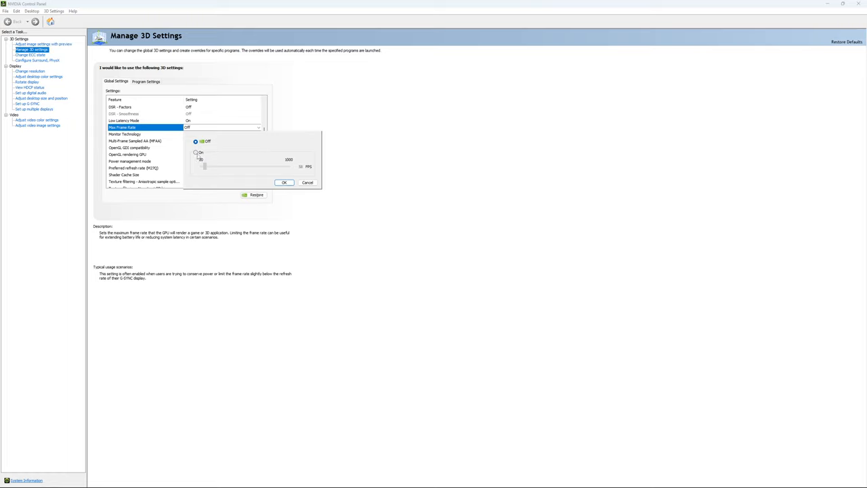
- Try a 167 FPS Max Frame Rate cap, leave it Off, and view the ECC State page
click(196, 153)
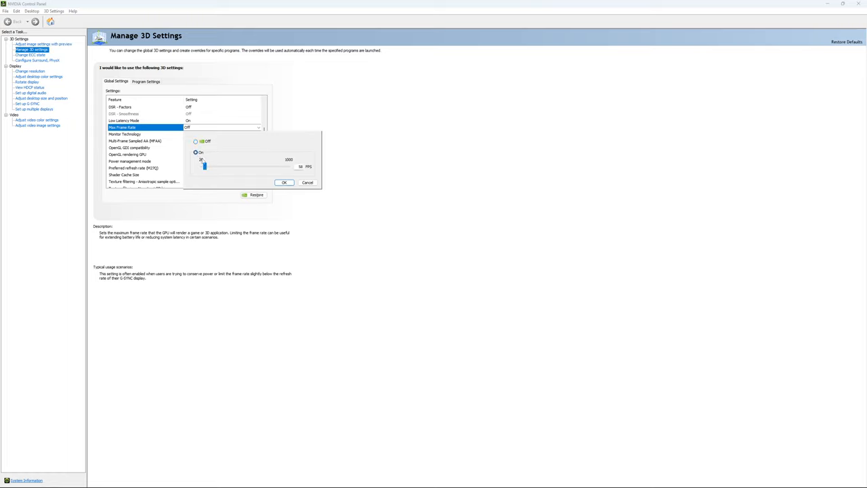
drag(204, 167, 214, 167)
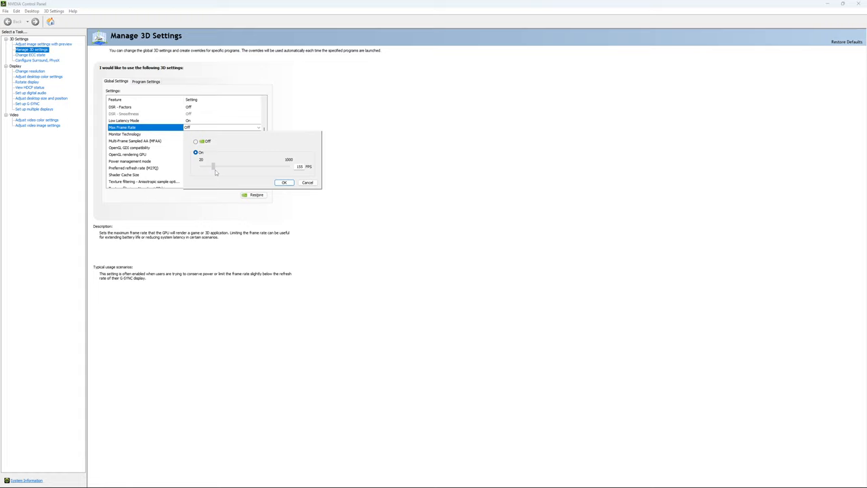
drag(214, 166, 217, 166)
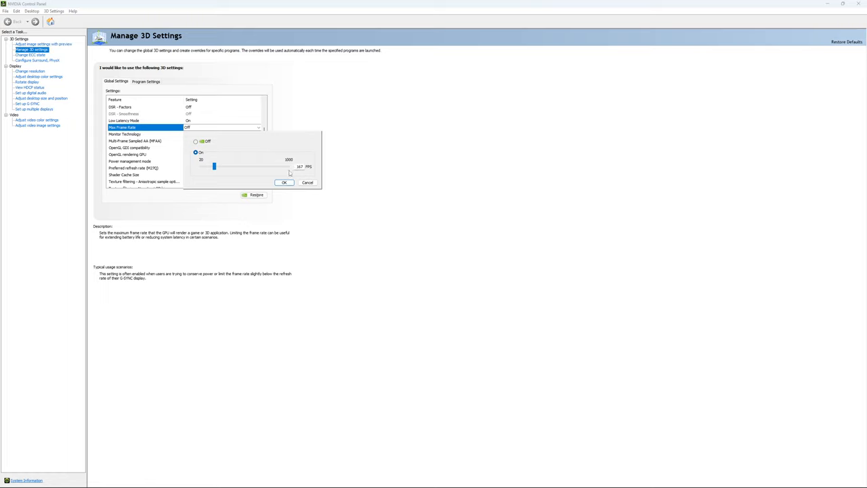
mouse_move(278, 168)
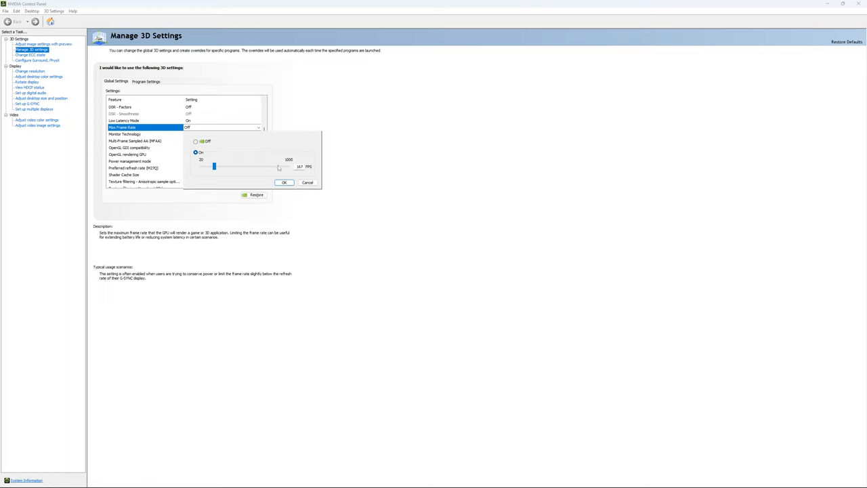
mouse_move(224, 150)
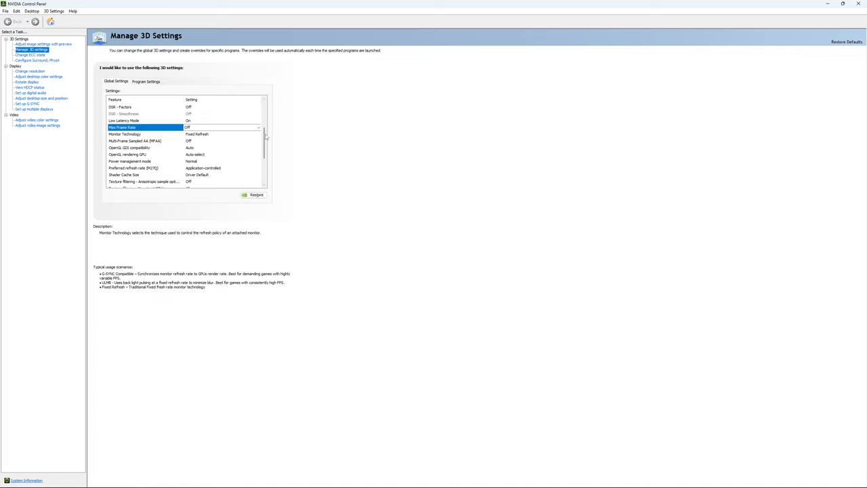
click(30, 55)
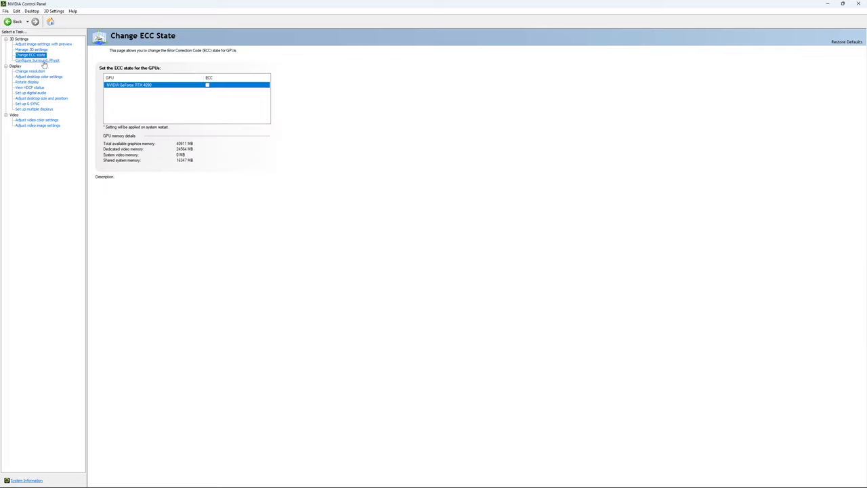
mouse_move(207, 60)
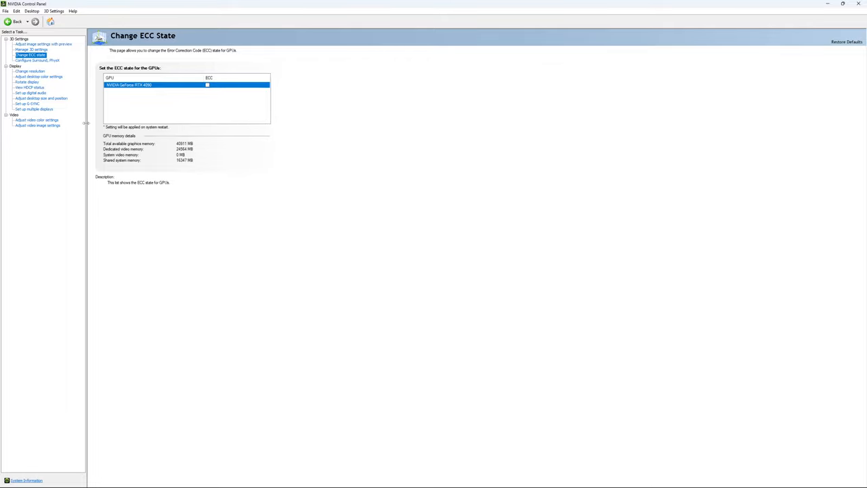
- Go to Change Resolution, showing the main display at 2560 × 1440 and 170Hz
click(29, 72)
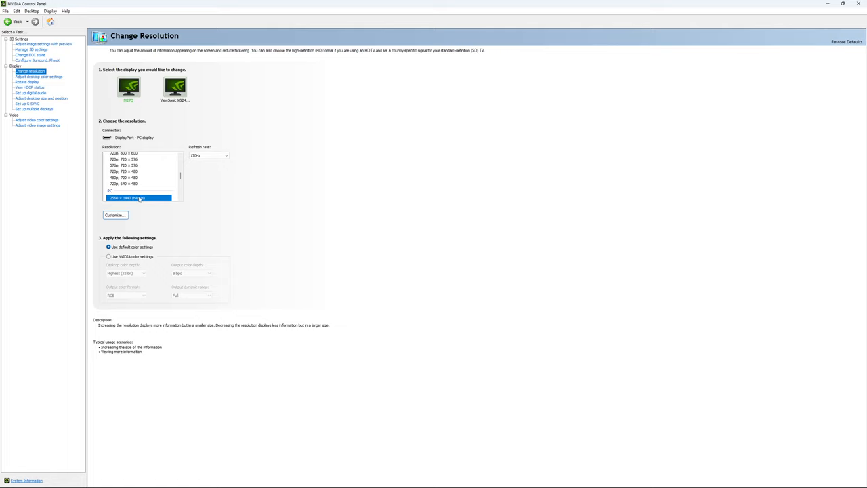
mouse_move(135, 203)
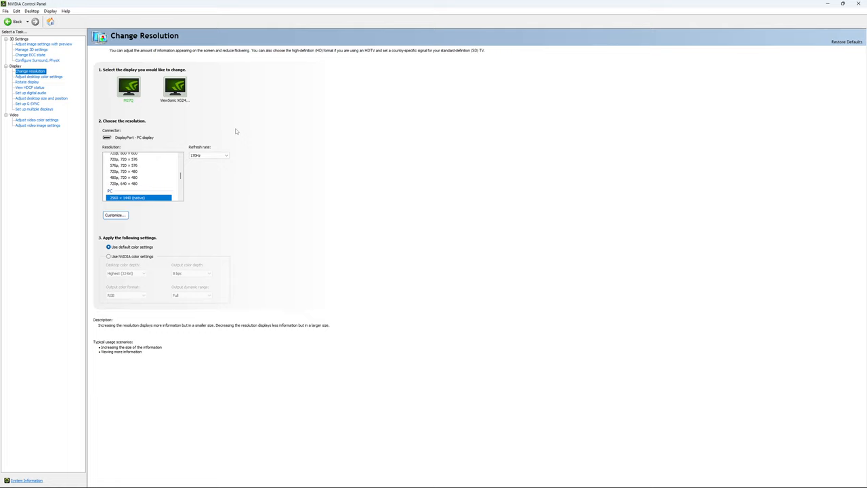
mouse_move(232, 179)
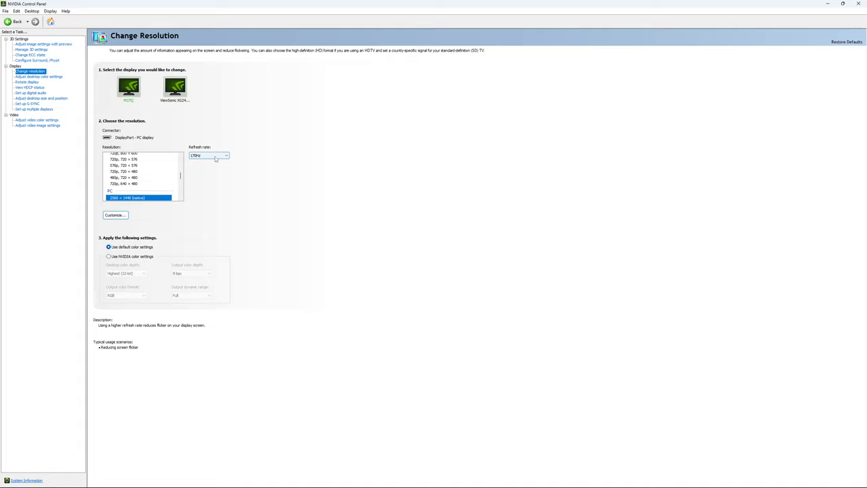
click(226, 156)
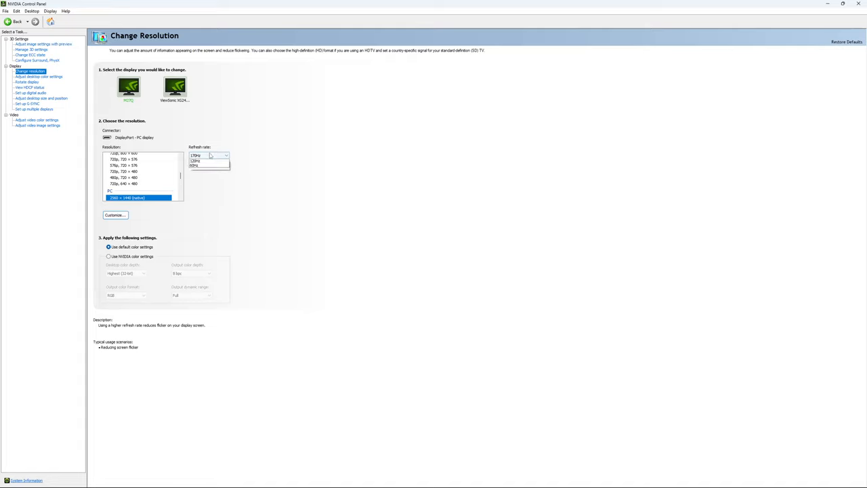
click(209, 155)
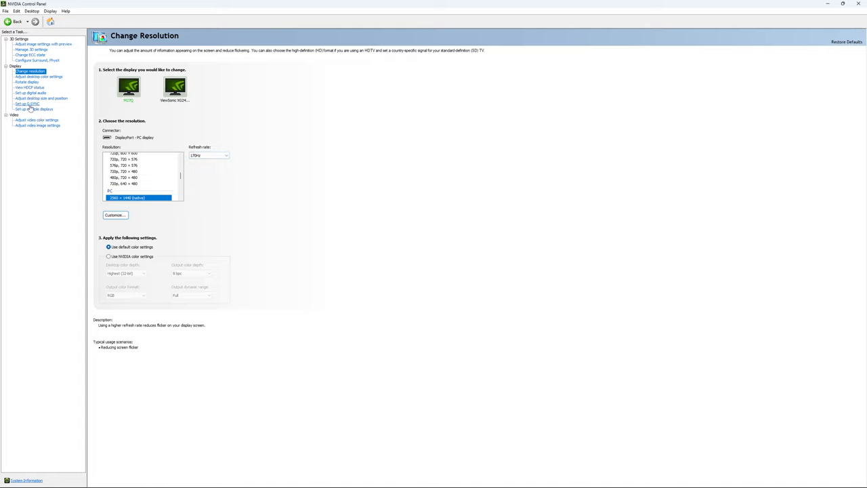
click(27, 104)
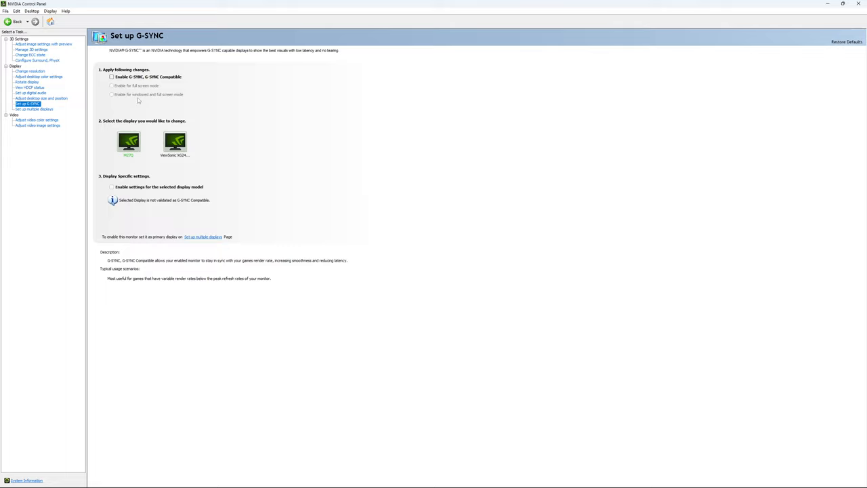
mouse_move(128, 98)
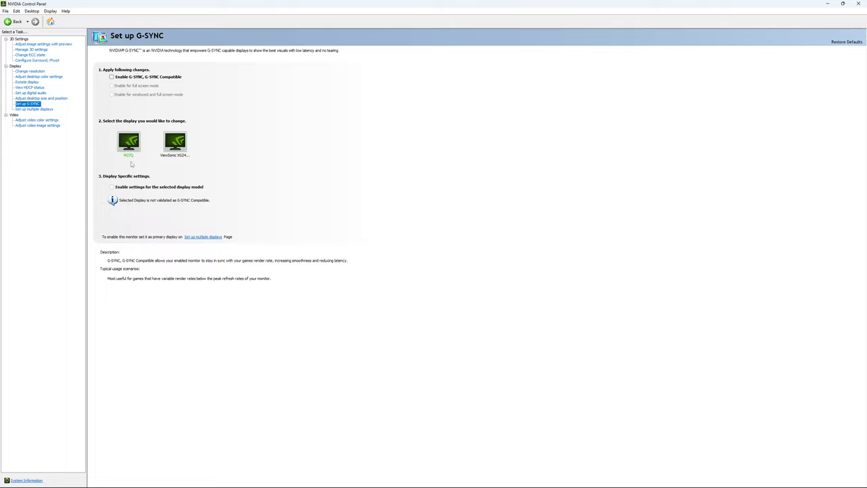
mouse_move(207, 152)
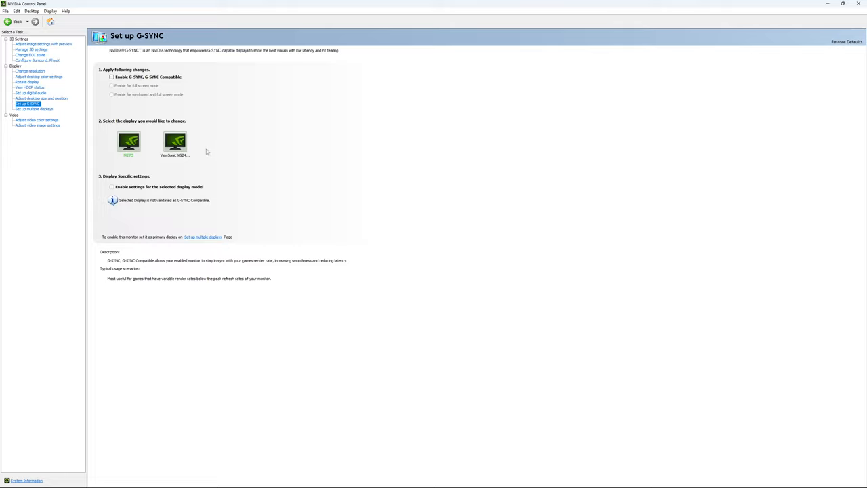
mouse_move(215, 143)
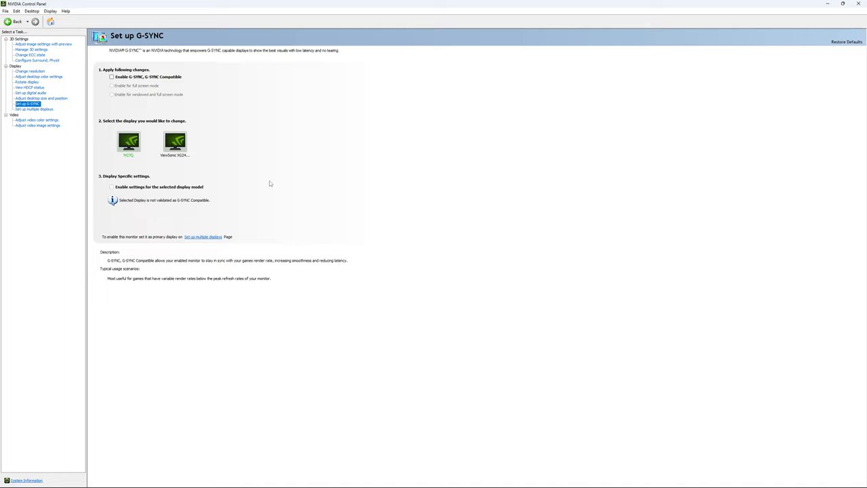
mouse_move(264, 188)
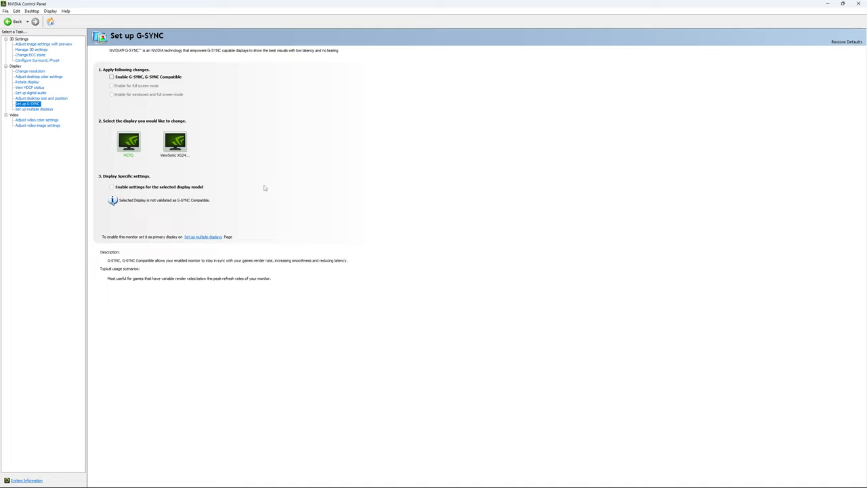
mouse_move(252, 186)
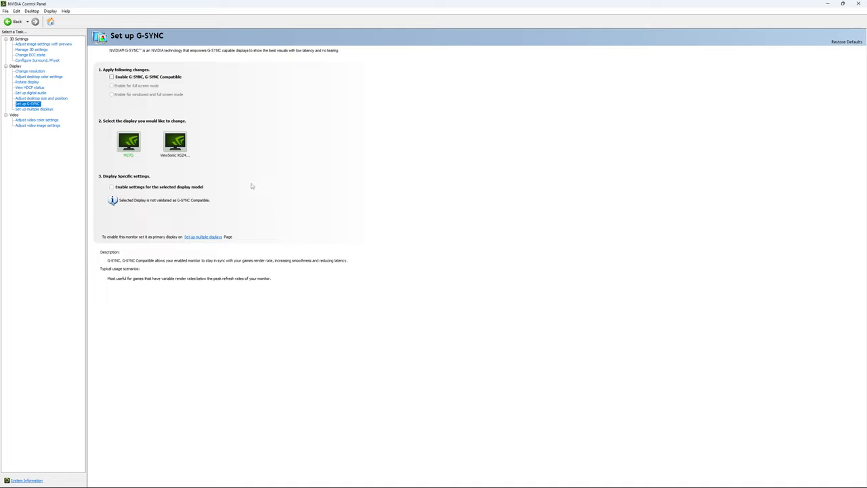
mouse_move(242, 176)
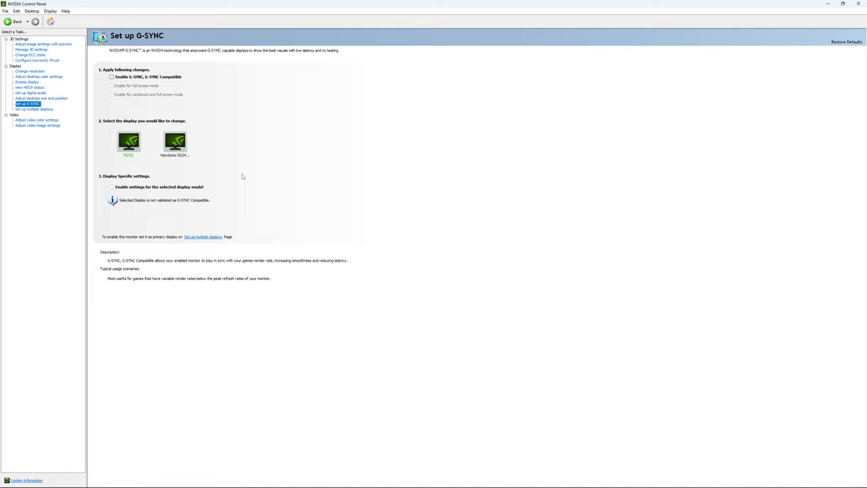
mouse_move(243, 165)
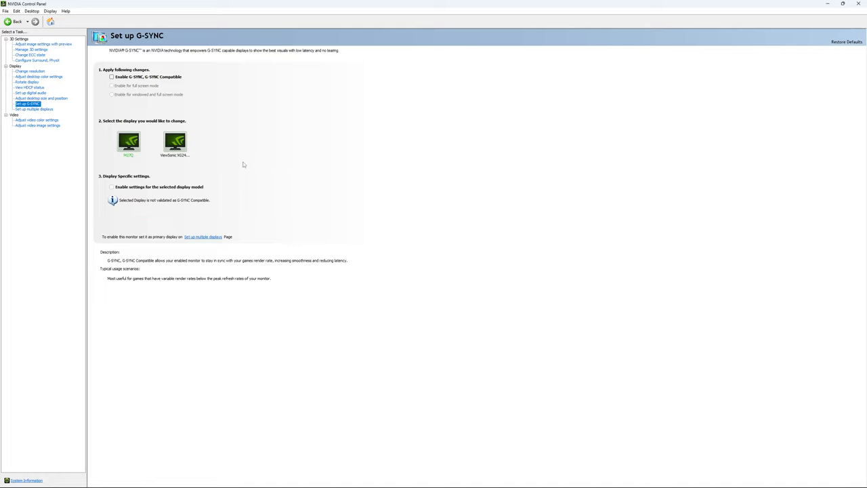
mouse_move(242, 166)
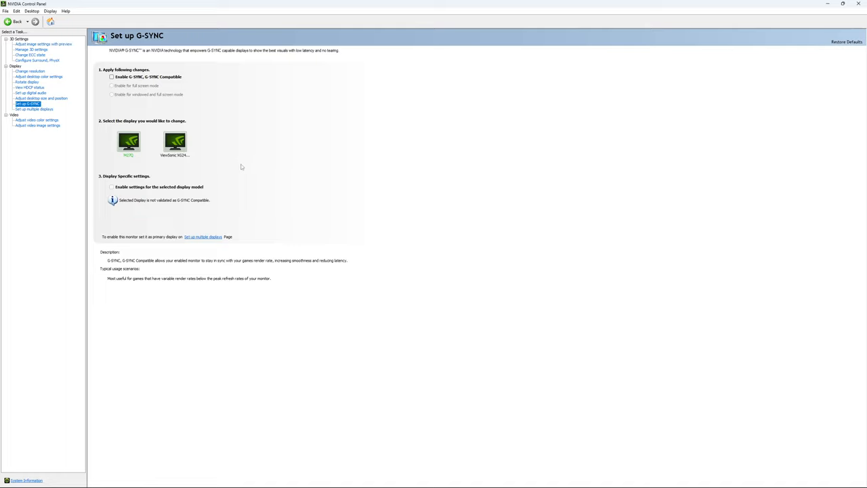
mouse_move(246, 160)
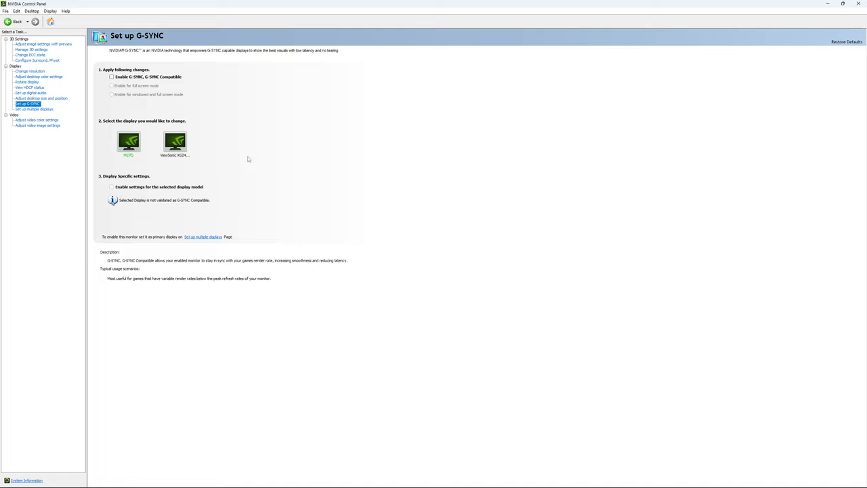
mouse_move(257, 165)
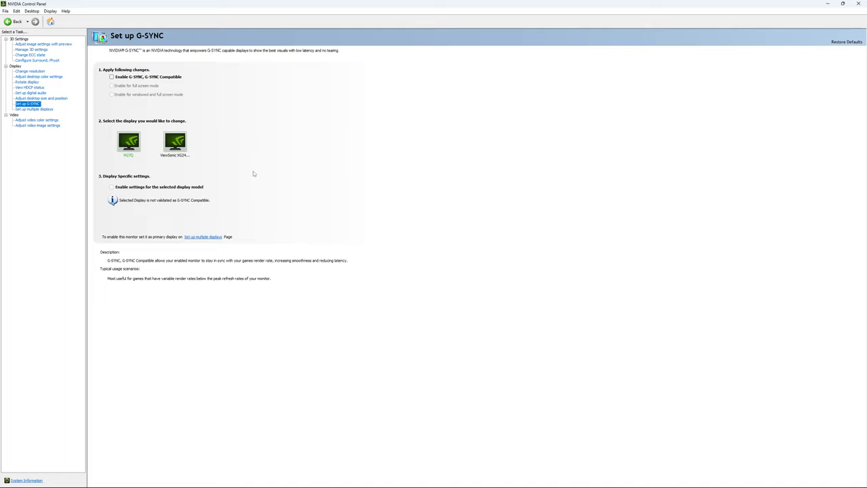
mouse_move(256, 172)
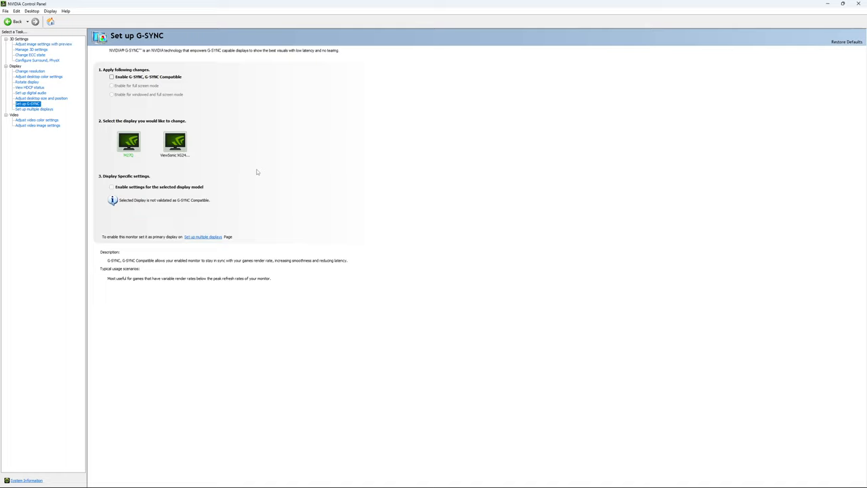
mouse_move(294, 261)
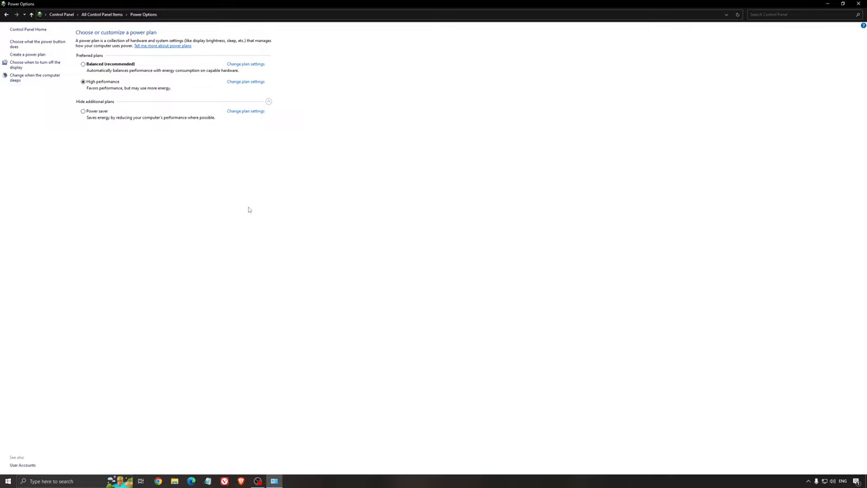
mouse_move(241, 177)
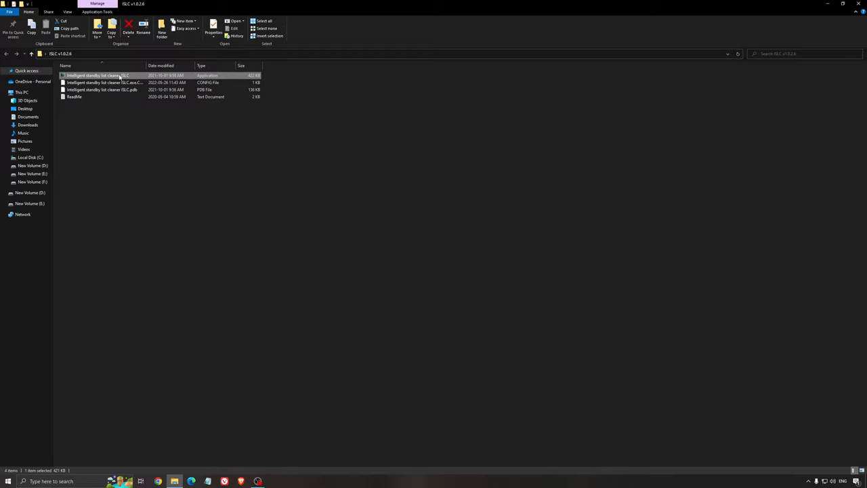
- Launch Intelligent standby list cleaner (ISLC) from the ISLC v1.0.2.6 folder
double_click(119, 75)
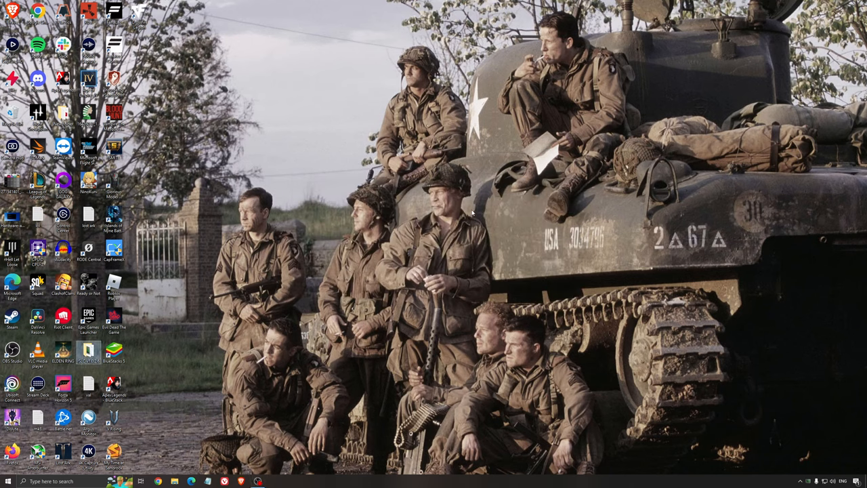
mouse_move(498, 327)
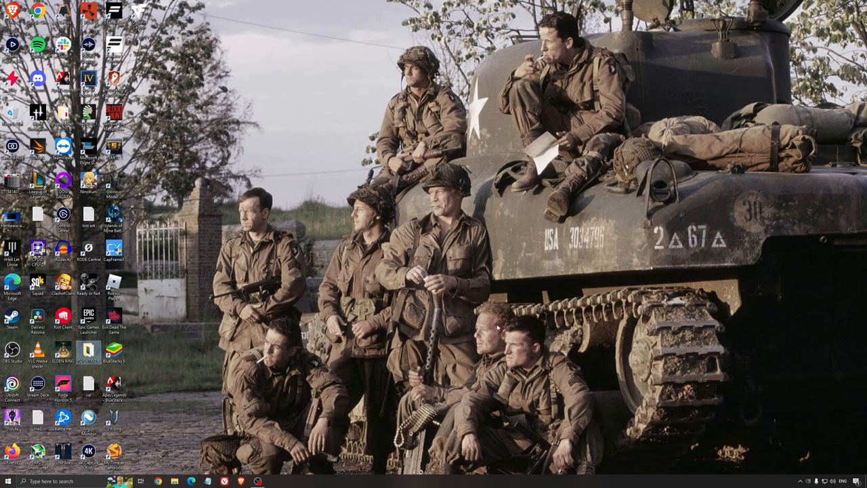
mouse_move(440, 271)
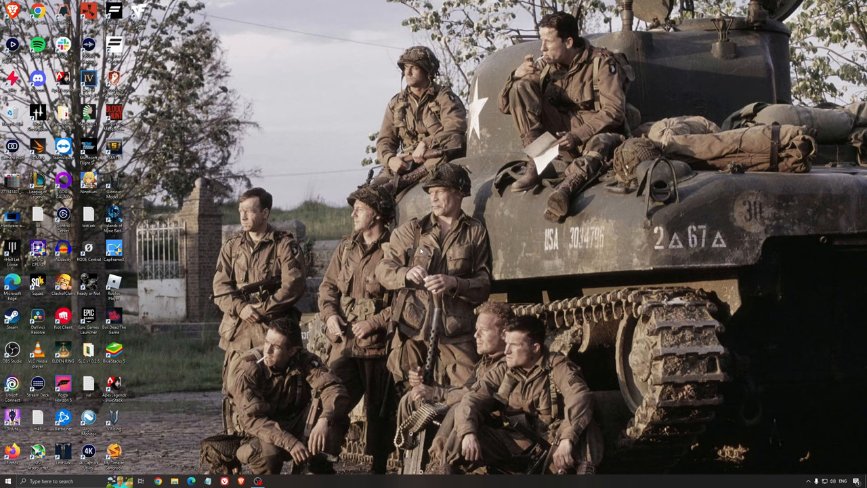
mouse_move(427, 246)
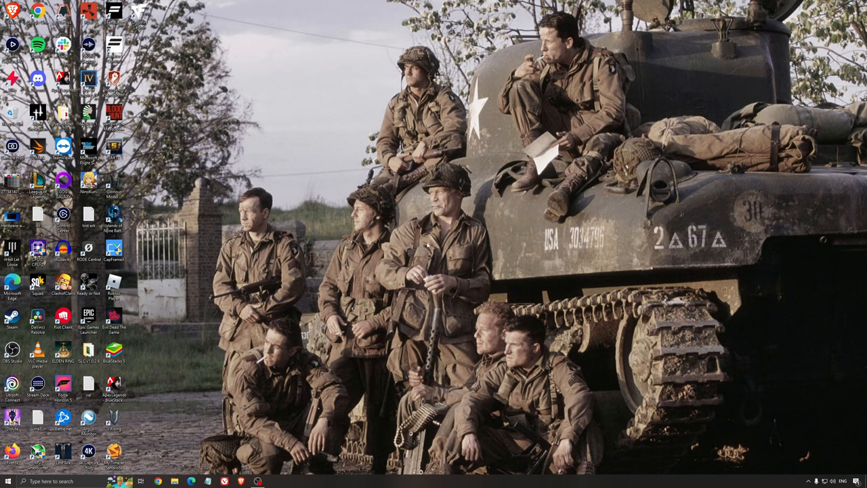
mouse_move(428, 245)
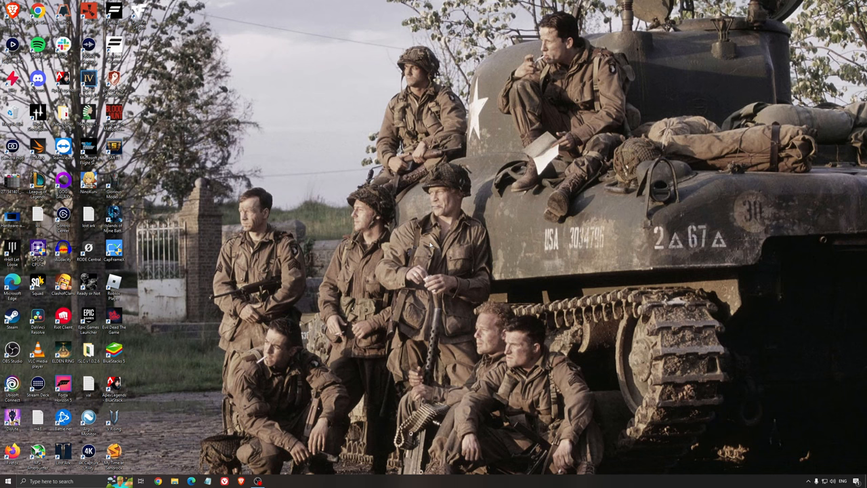
mouse_move(411, 235)
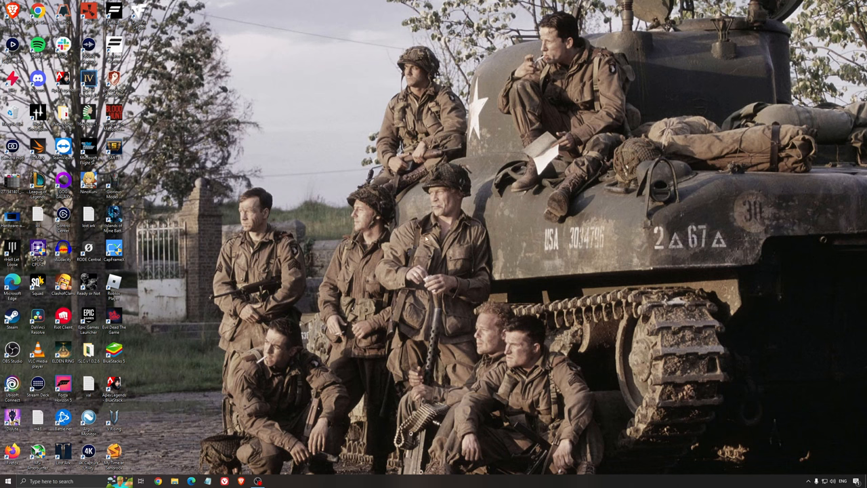
mouse_move(451, 230)
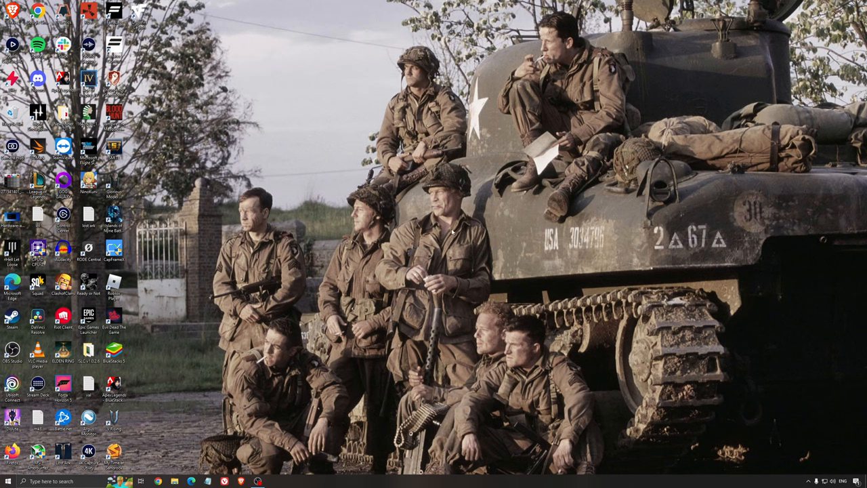
mouse_move(447, 241)
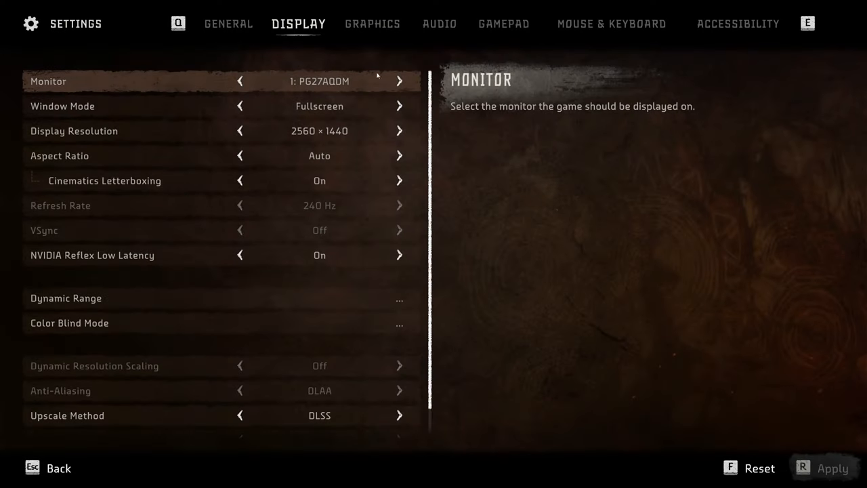
mouse_move(295, 114)
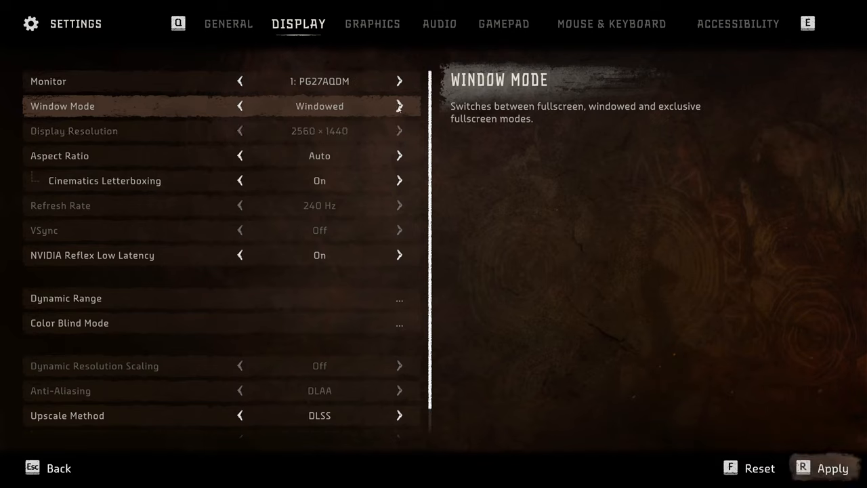
- Set Window Mode back to Fullscreen at 2560 × 1440 on the DISPLAY tab
click(399, 106)
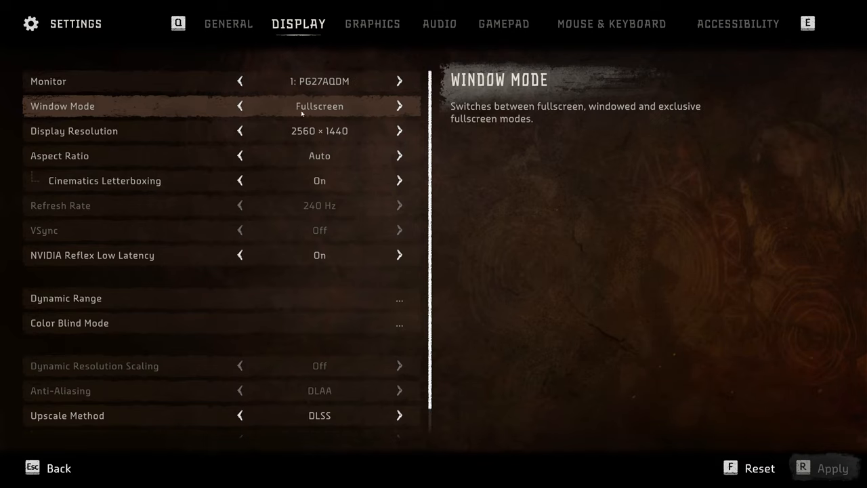
mouse_move(268, 131)
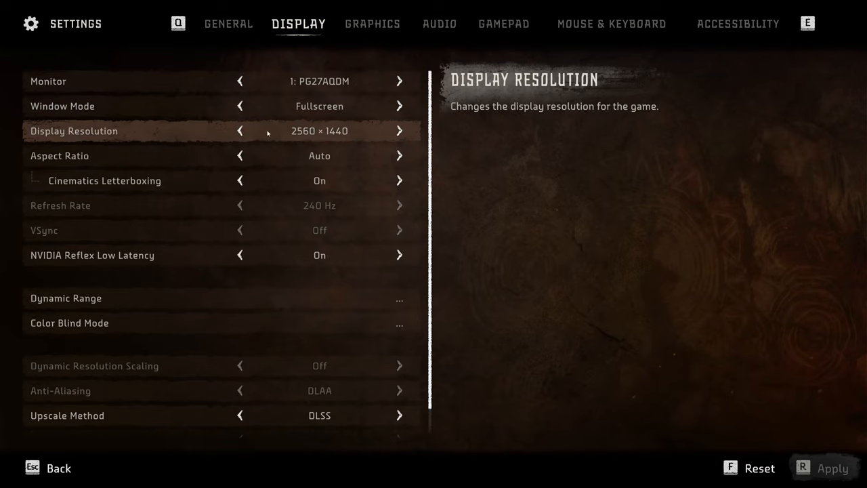
mouse_move(312, 130)
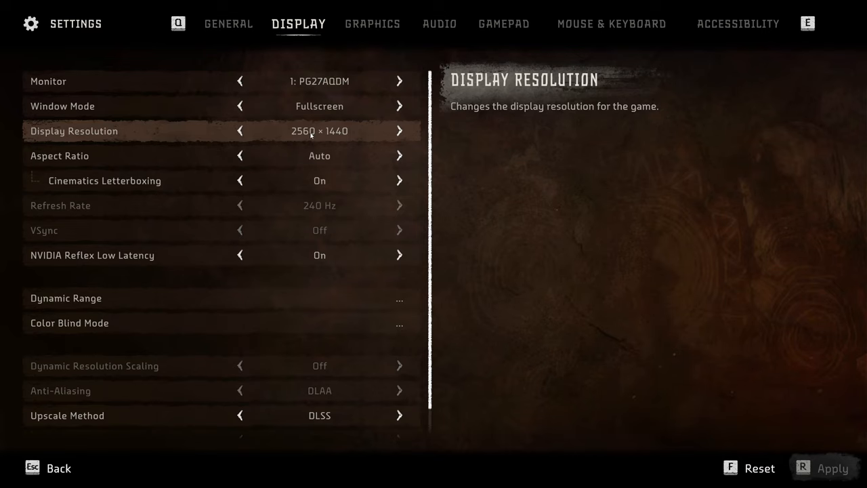
mouse_move(321, 205)
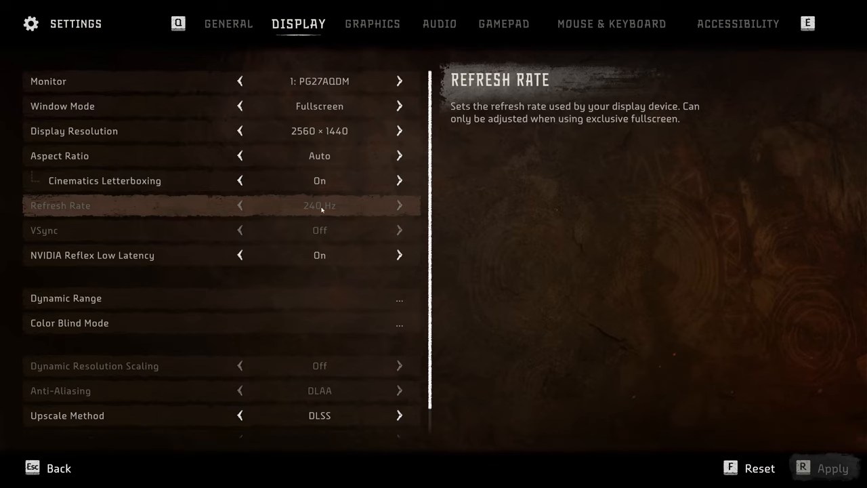
mouse_move(374, 230)
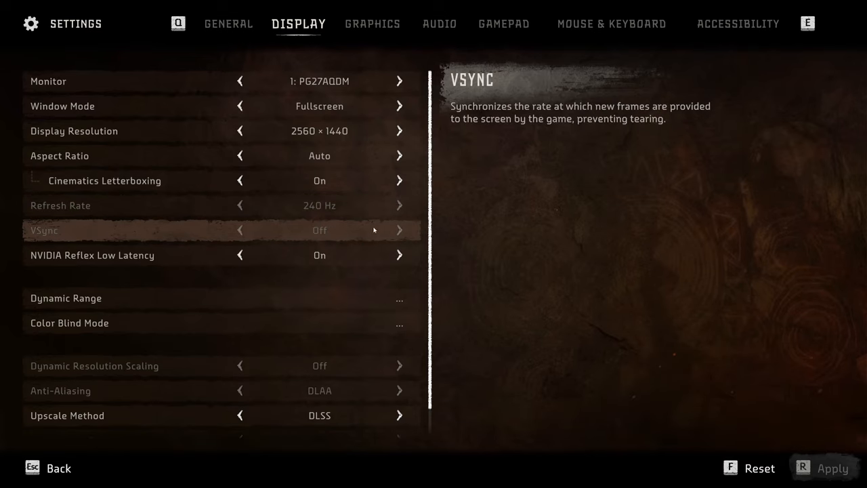
mouse_move(300, 234)
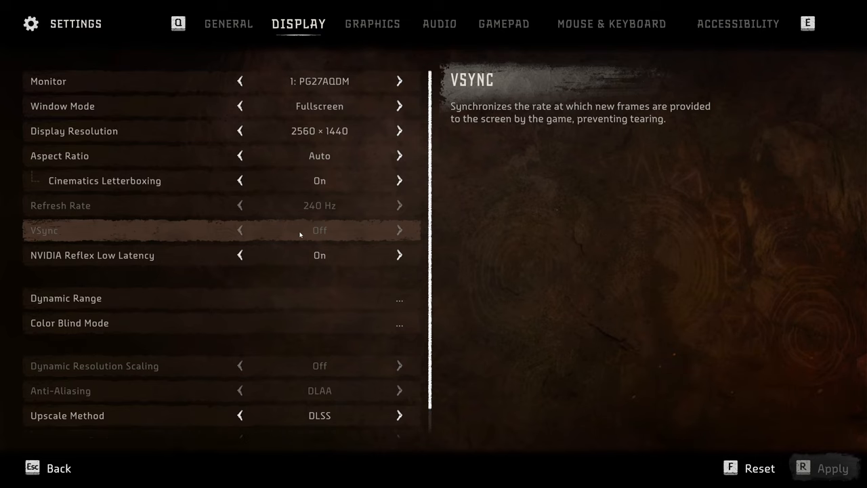
mouse_move(142, 240)
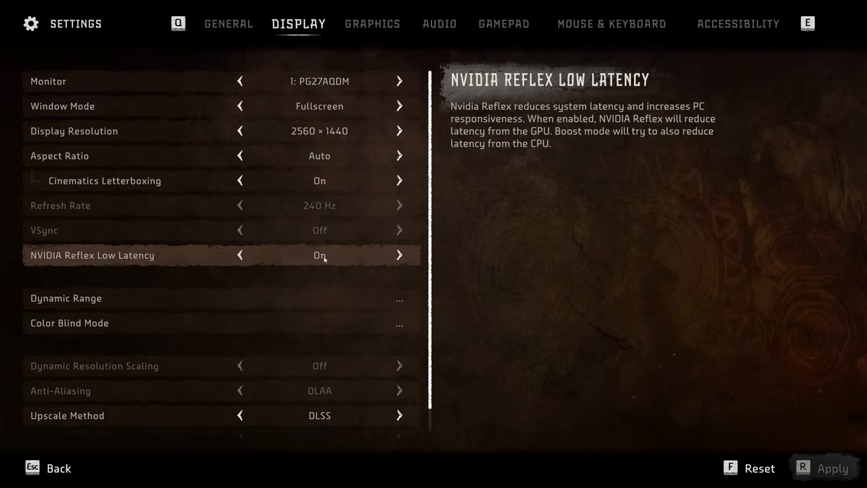
- Restore Upscale Quality to Quality, then turn Upscale Method off after showing AMD FSR 2.2
scroll(down, 3)
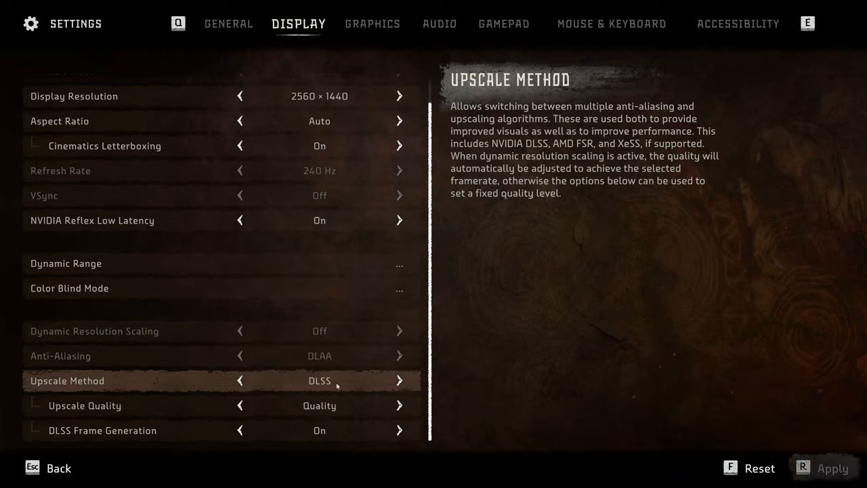
mouse_move(319, 405)
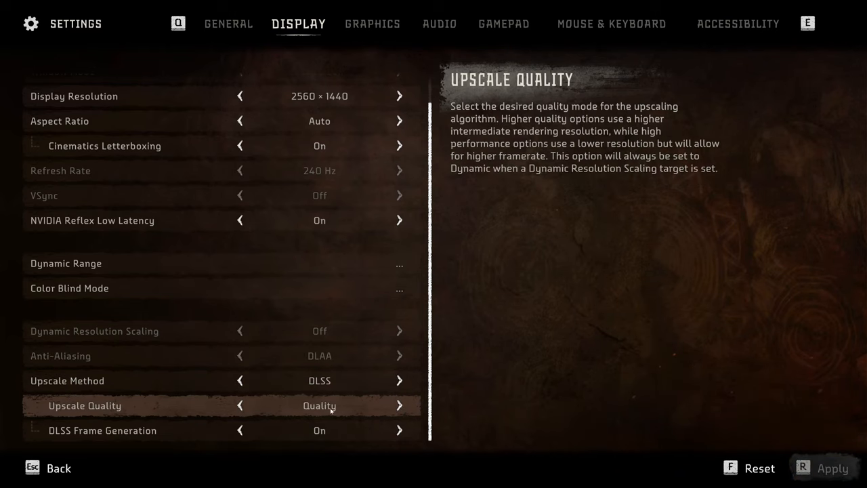
mouse_move(275, 412)
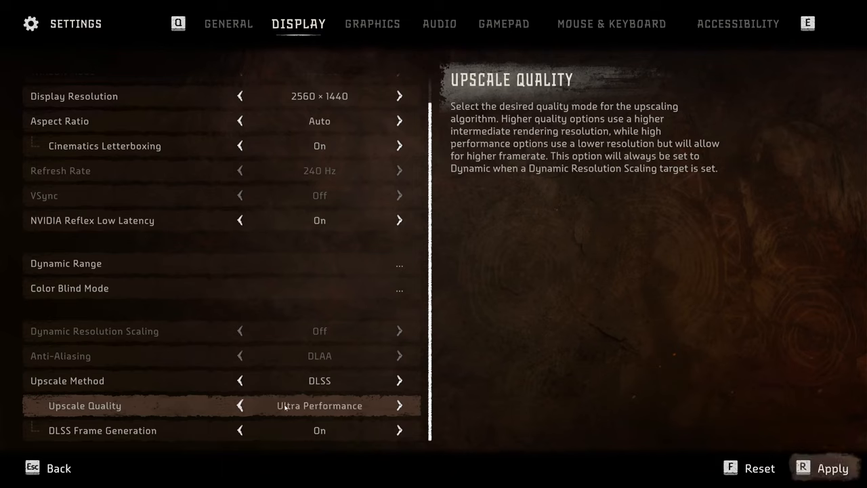
click(399, 405)
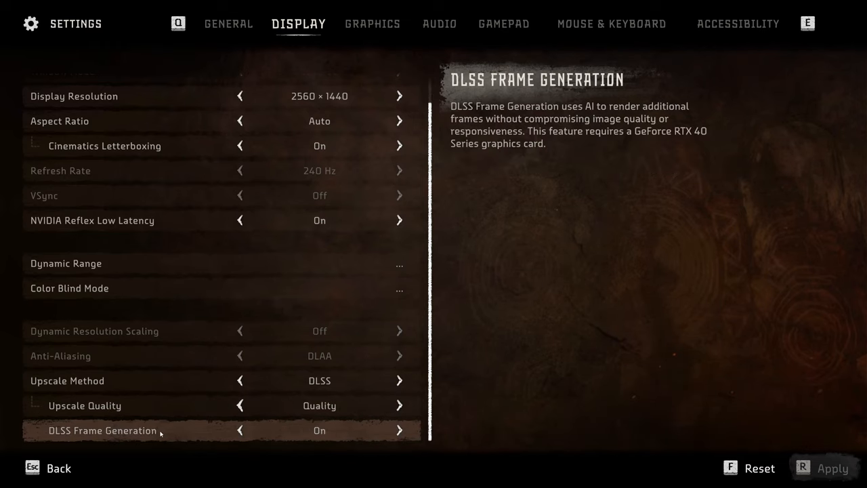
mouse_move(170, 430)
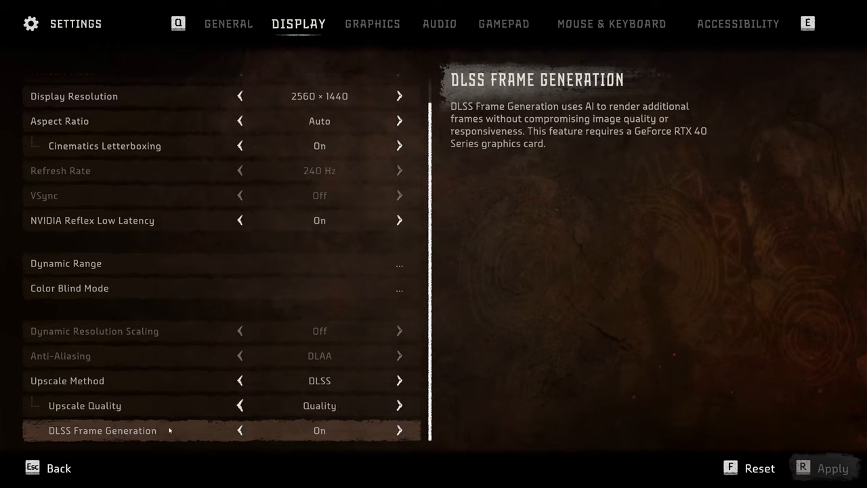
mouse_move(209, 443)
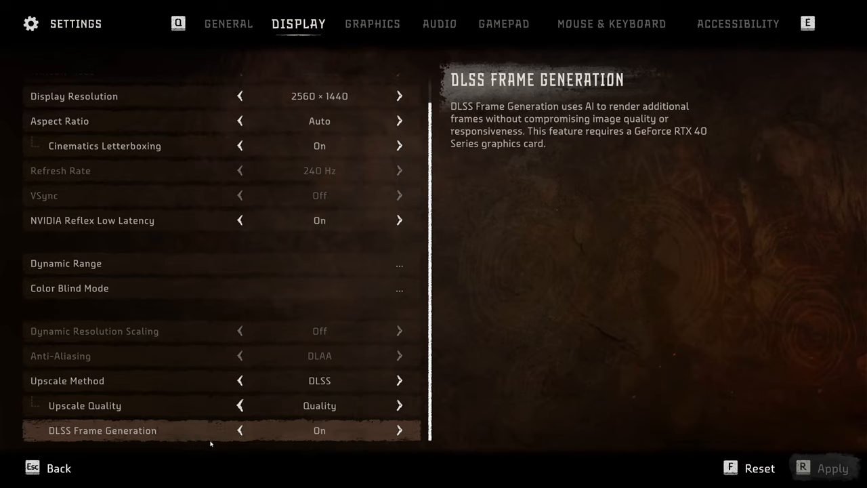
mouse_move(341, 435)
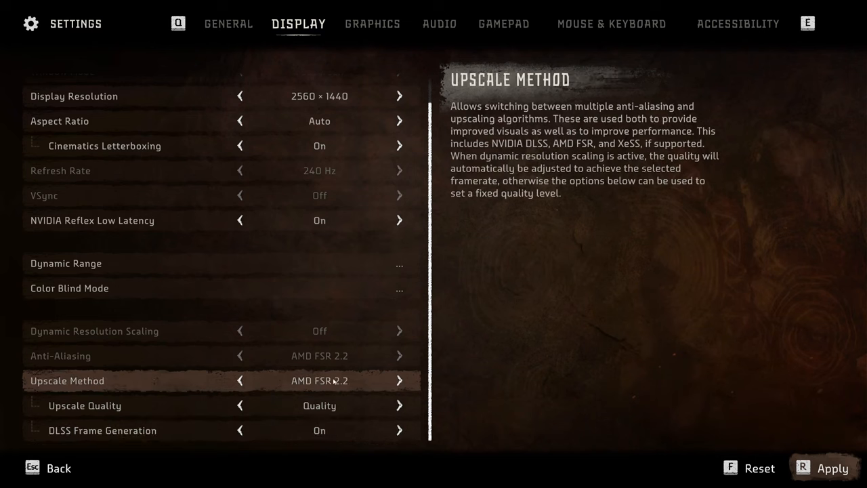
mouse_move(350, 385)
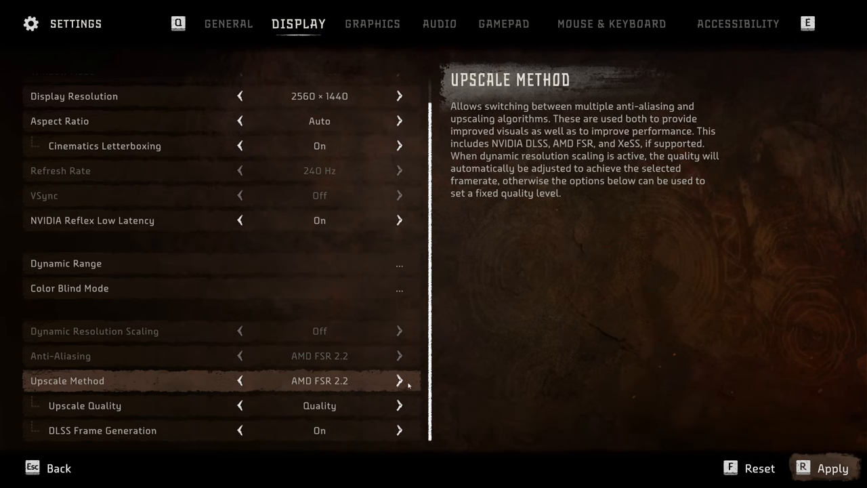
click(239, 380)
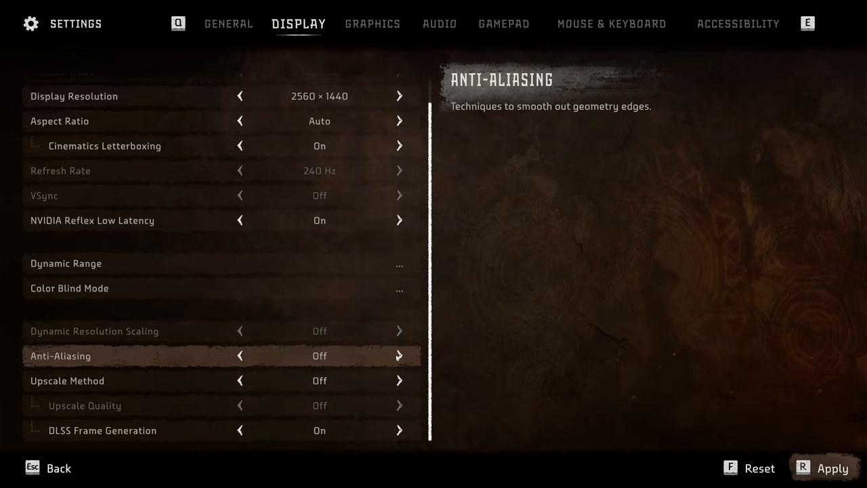
- Cycle Anti-Aliasing through SMAA and TAA to DLAA, keeping Upscale Method Off
click(399, 356)
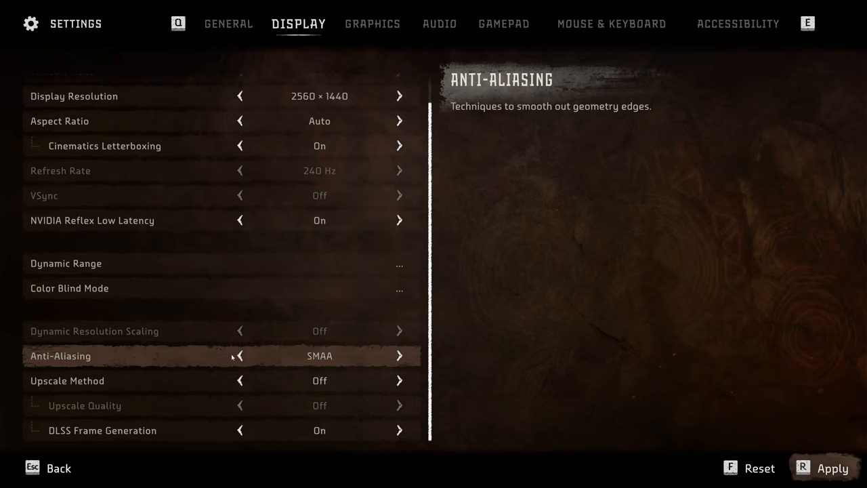
click(240, 356)
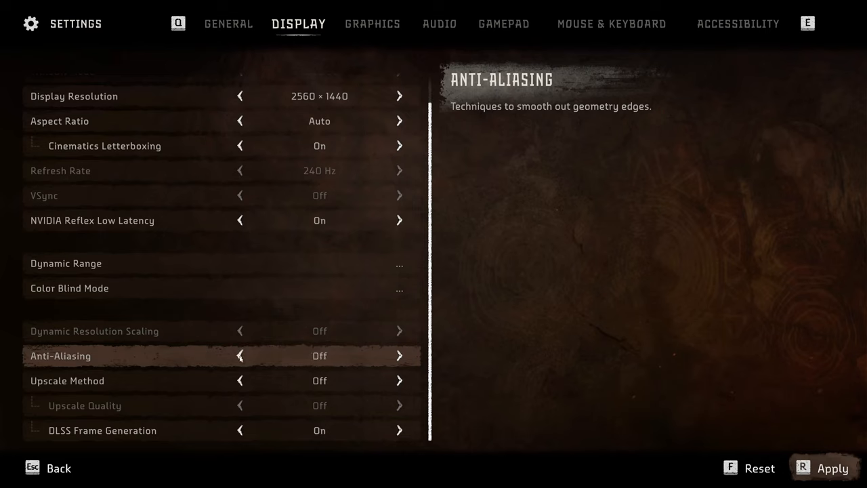
click(399, 355)
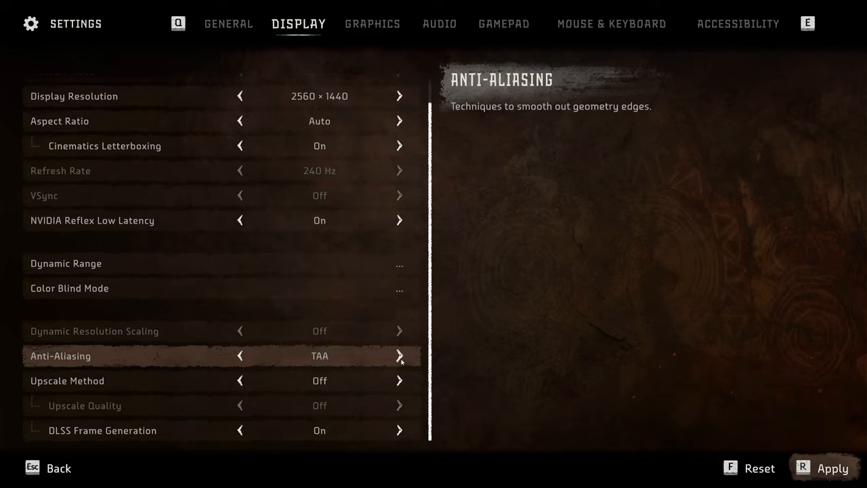
click(399, 355)
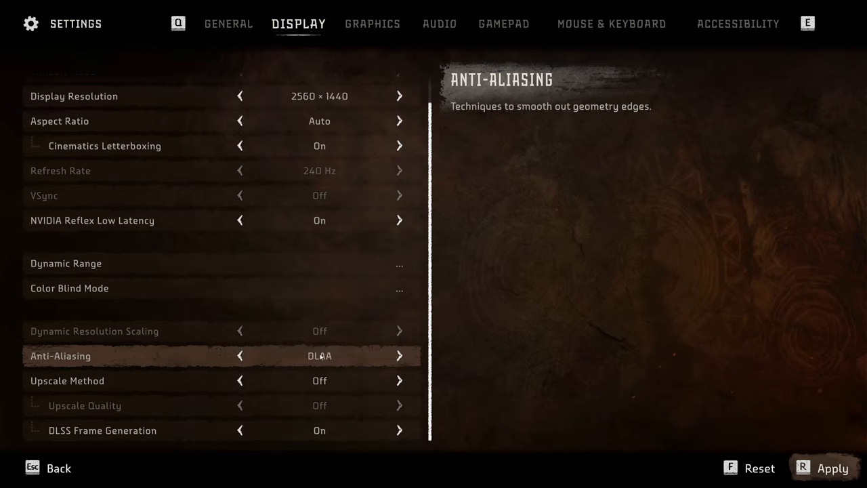
mouse_move(376, 362)
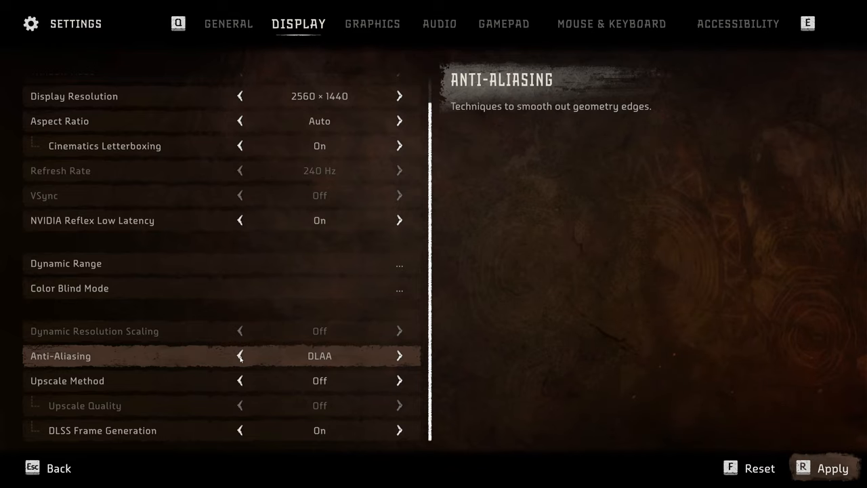
click(371, 23)
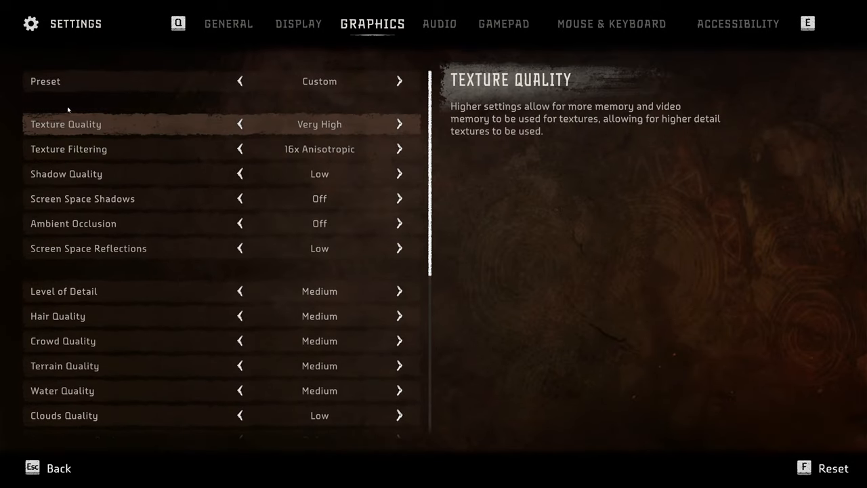
mouse_move(284, 125)
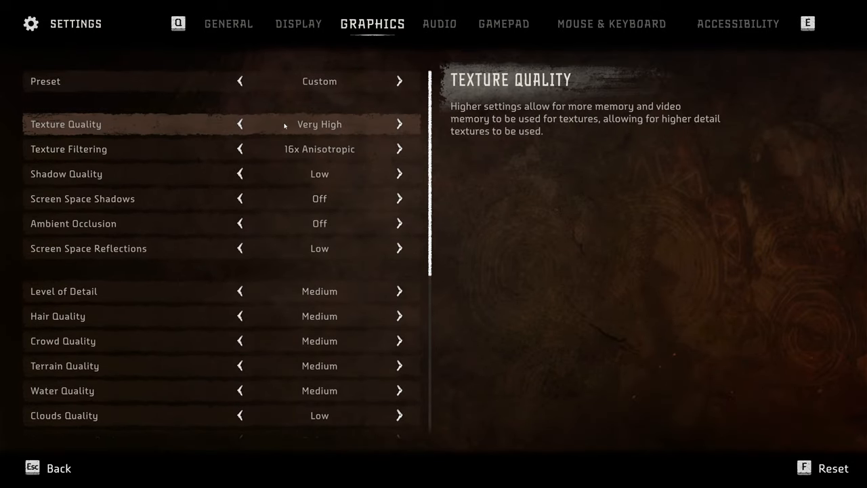
mouse_move(345, 128)
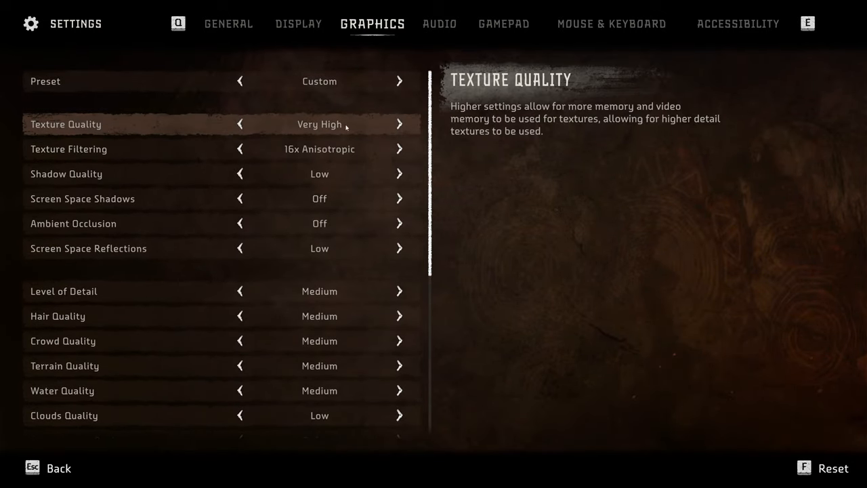
click(239, 124)
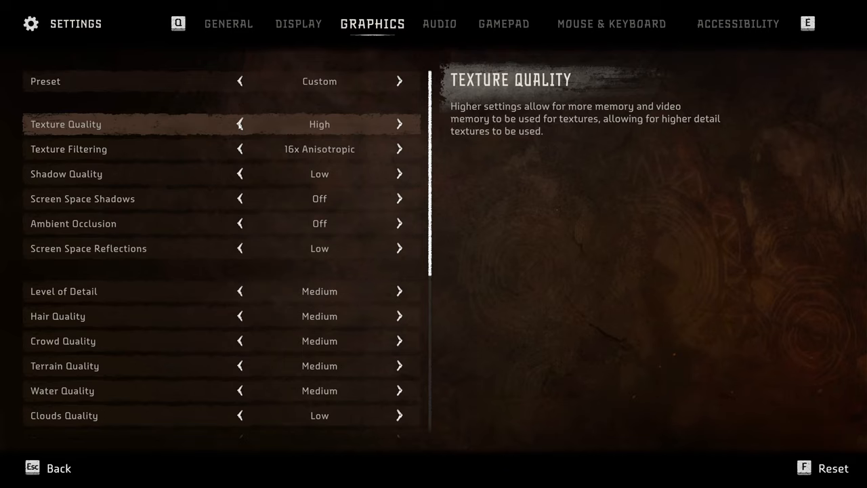
click(239, 124)
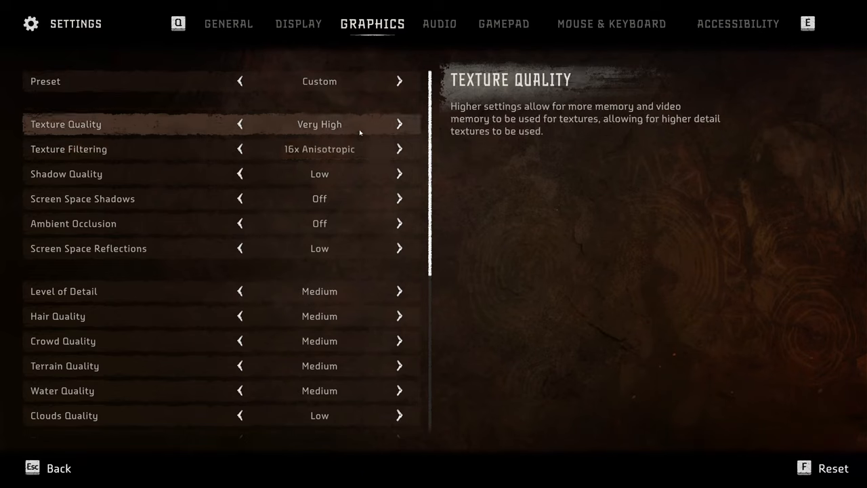
mouse_move(321, 128)
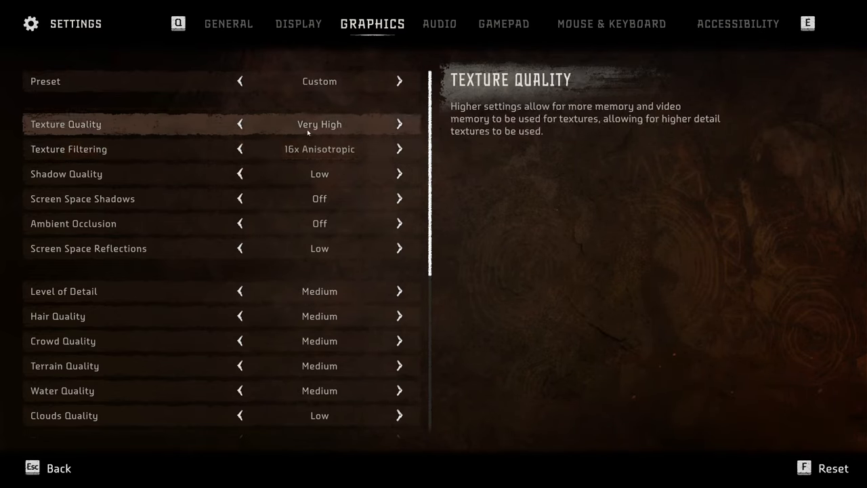
click(239, 124)
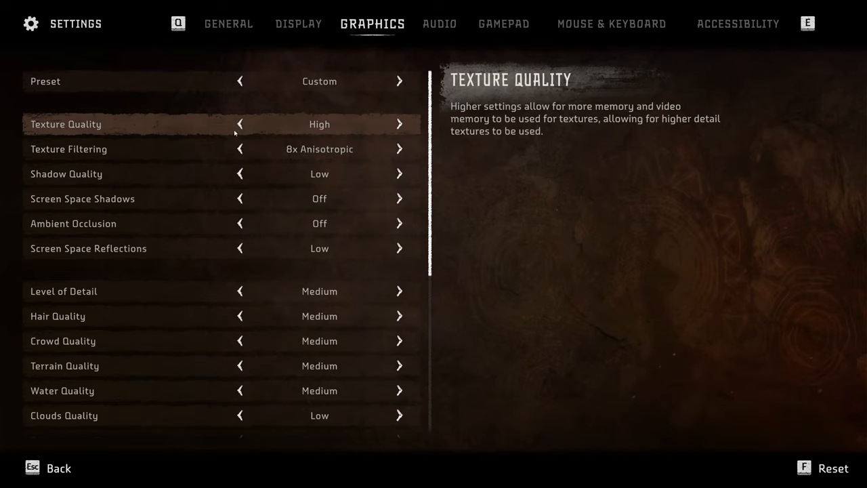
click(239, 124)
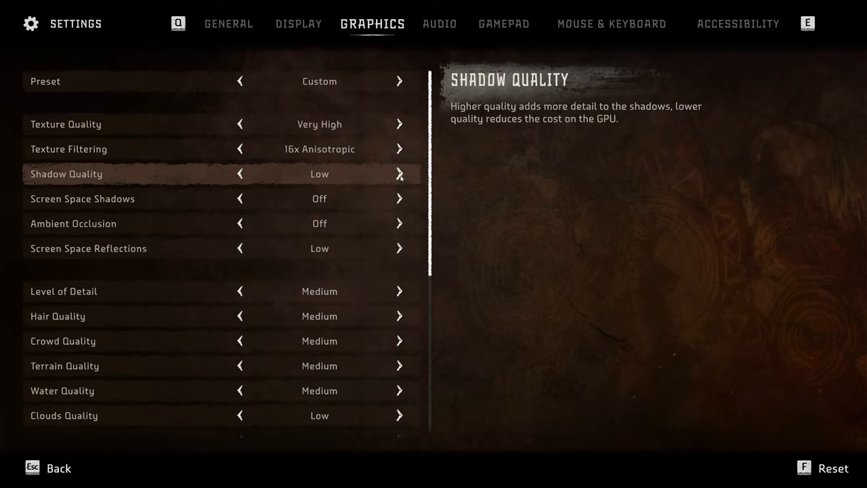
mouse_move(93, 207)
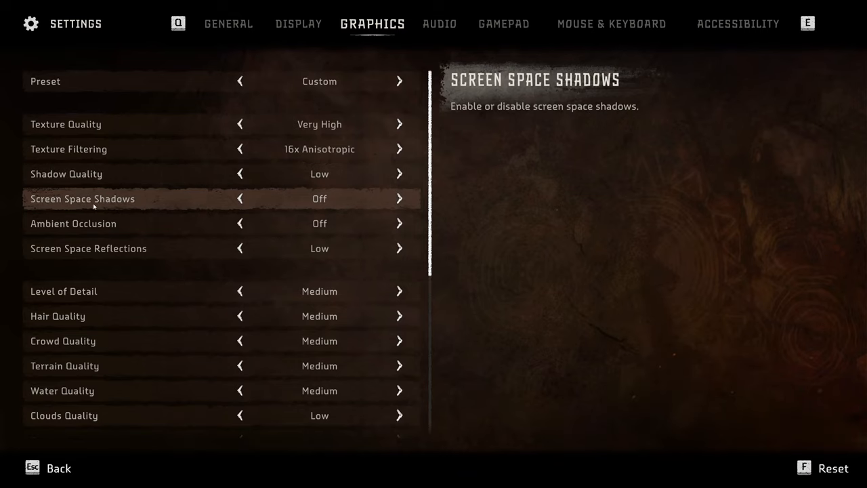
mouse_move(350, 206)
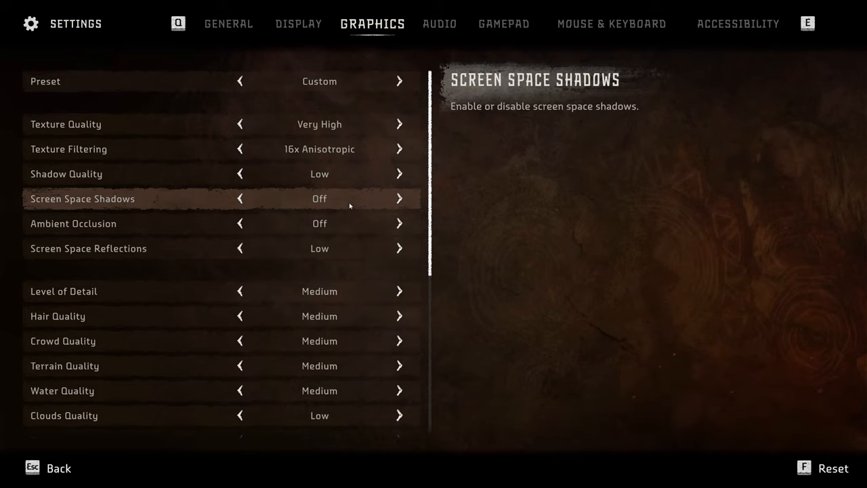
mouse_move(273, 205)
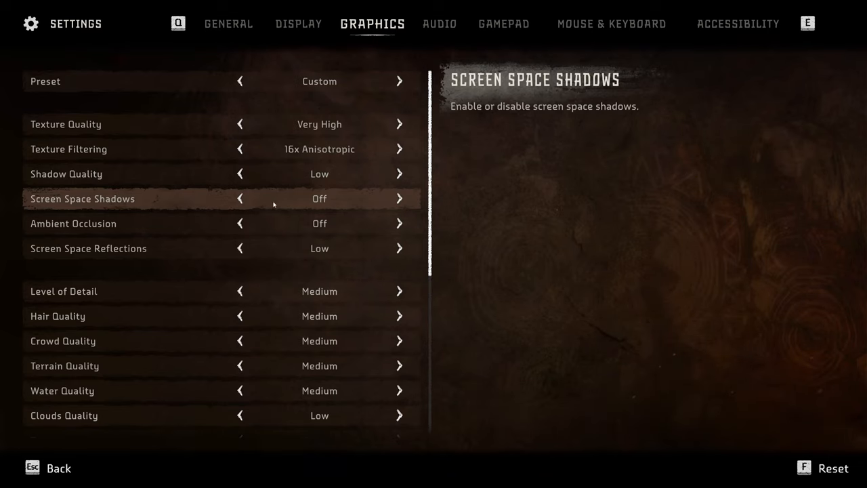
click(399, 223)
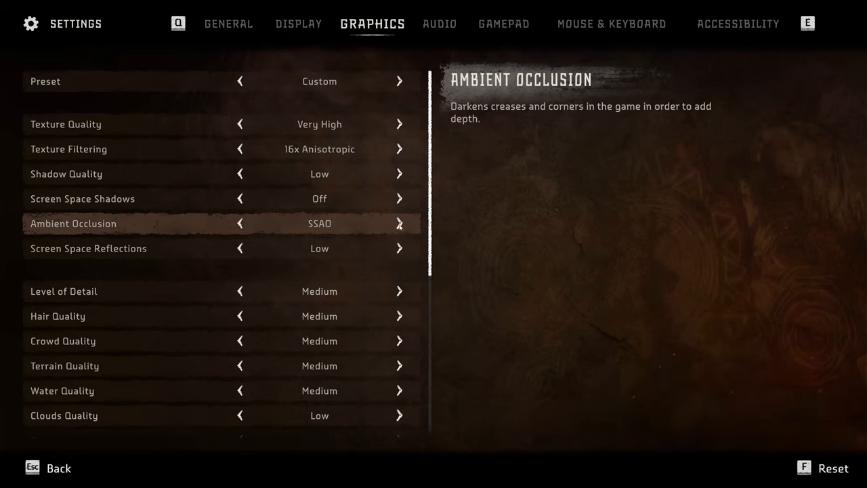
mouse_move(276, 227)
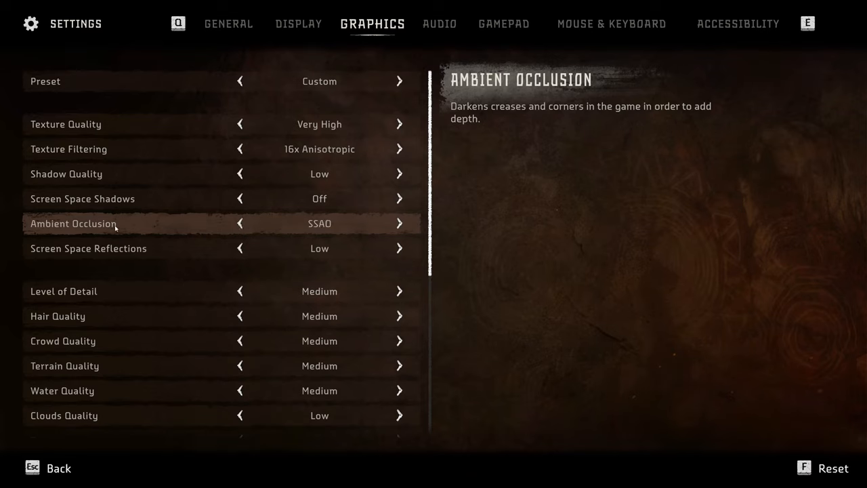
mouse_move(264, 228)
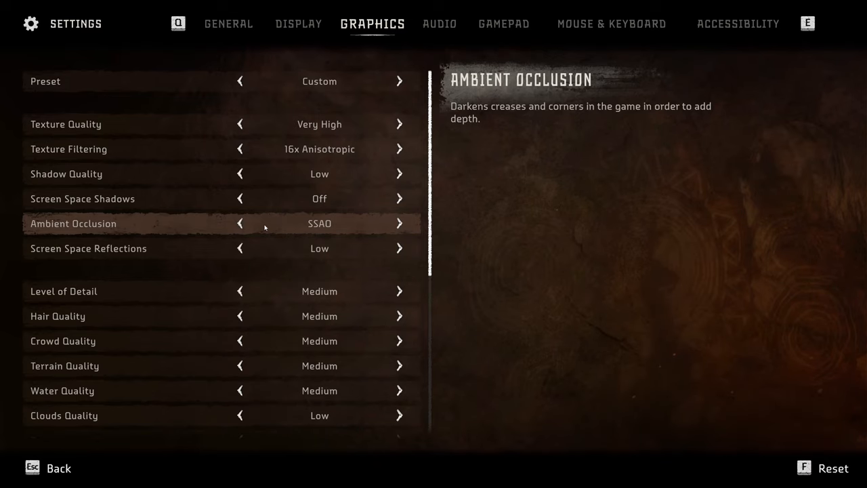
mouse_move(37, 233)
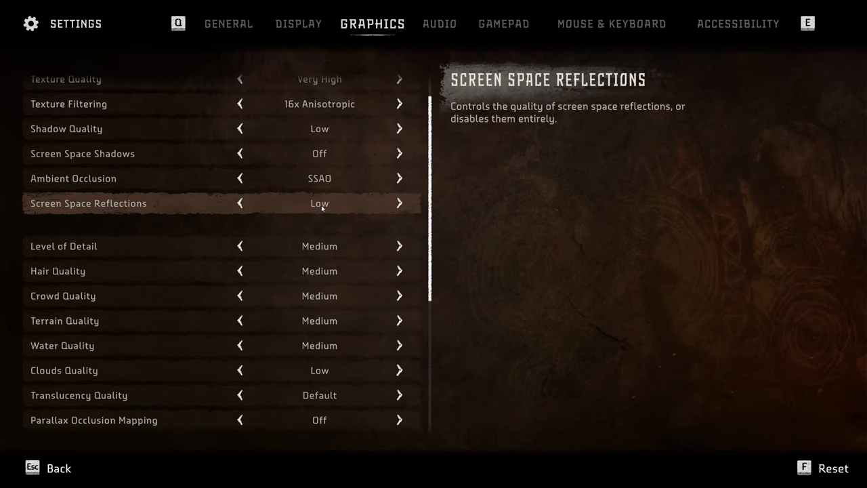
scroll(down, 3)
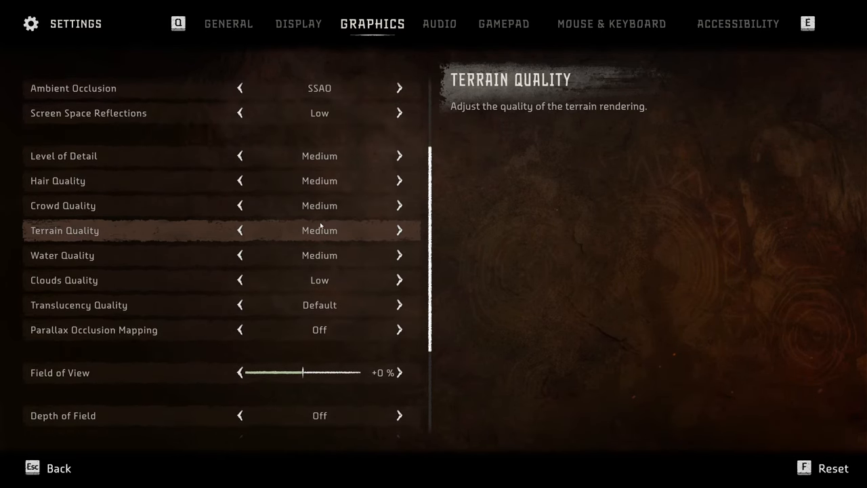
mouse_move(118, 156)
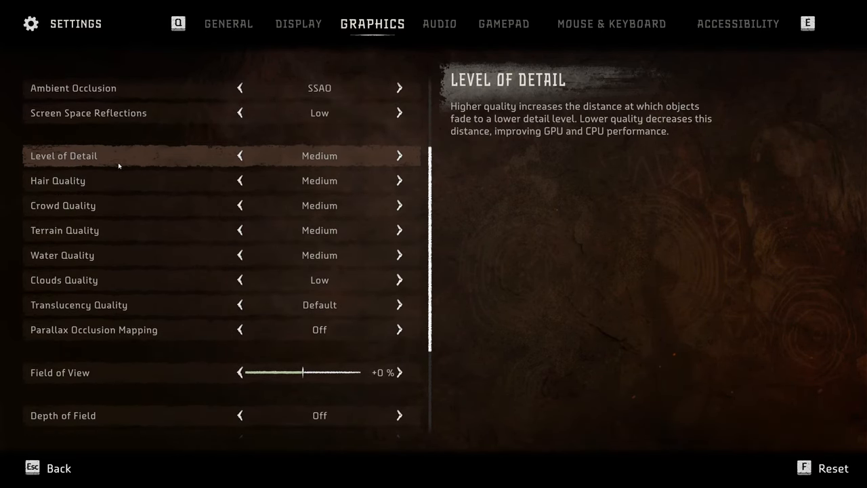
mouse_move(52, 163)
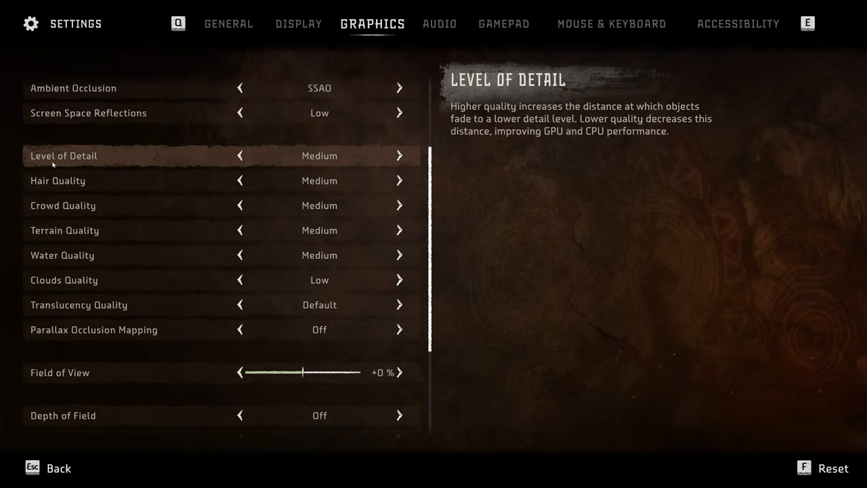
mouse_move(61, 205)
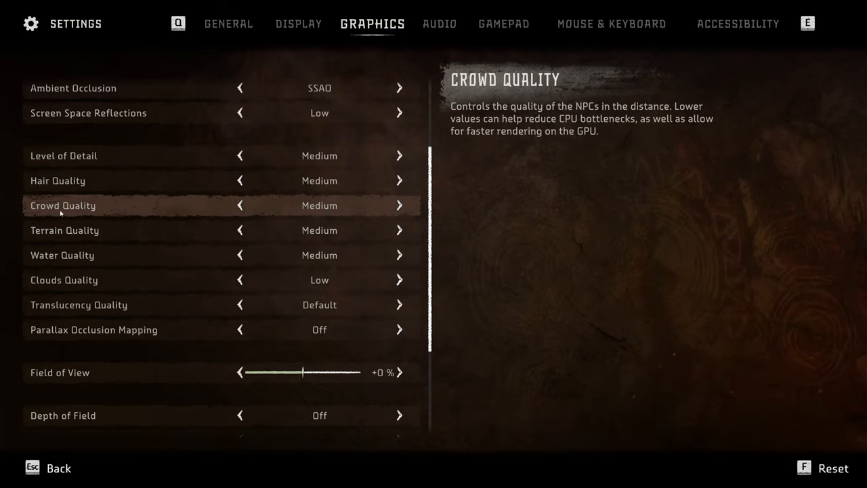
mouse_move(64, 230)
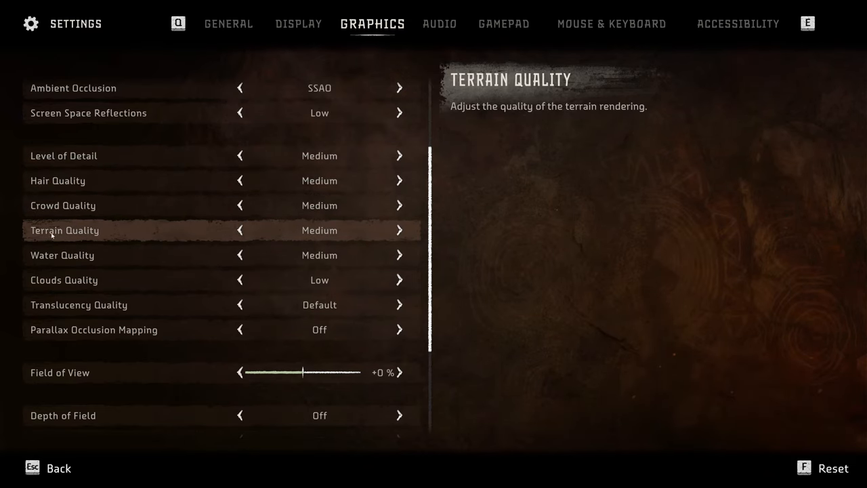
mouse_move(313, 240)
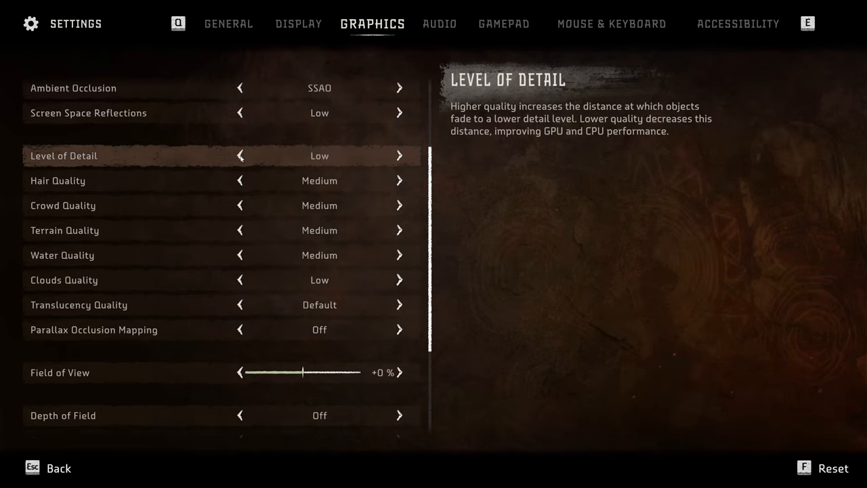
click(399, 155)
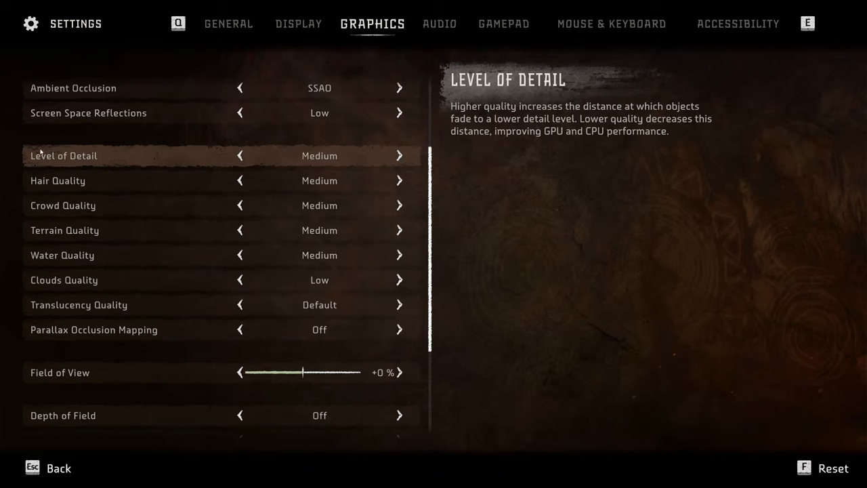
mouse_move(62, 205)
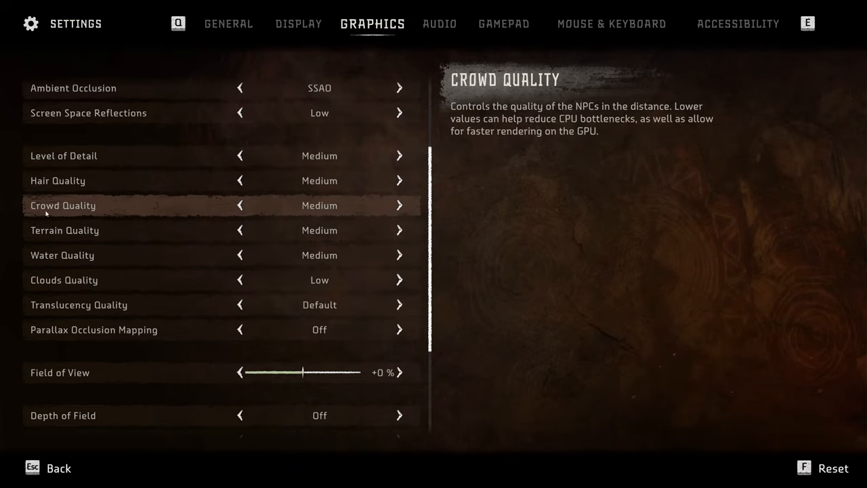
mouse_move(194, 214)
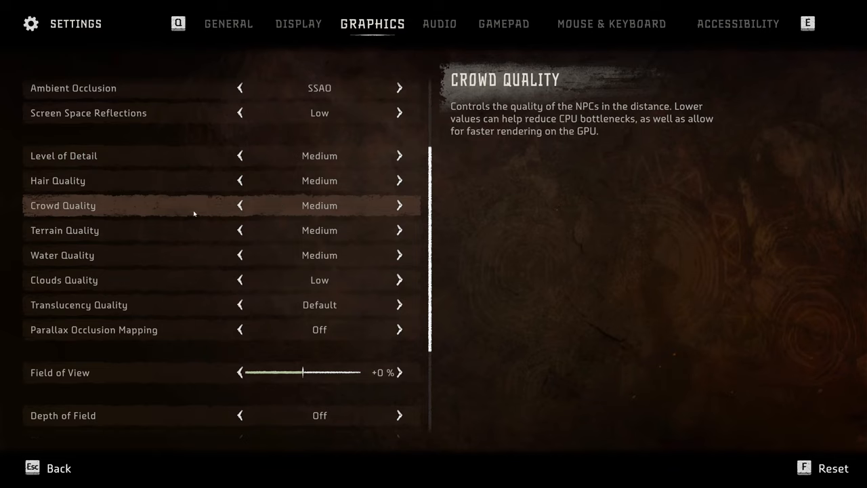
click(239, 205)
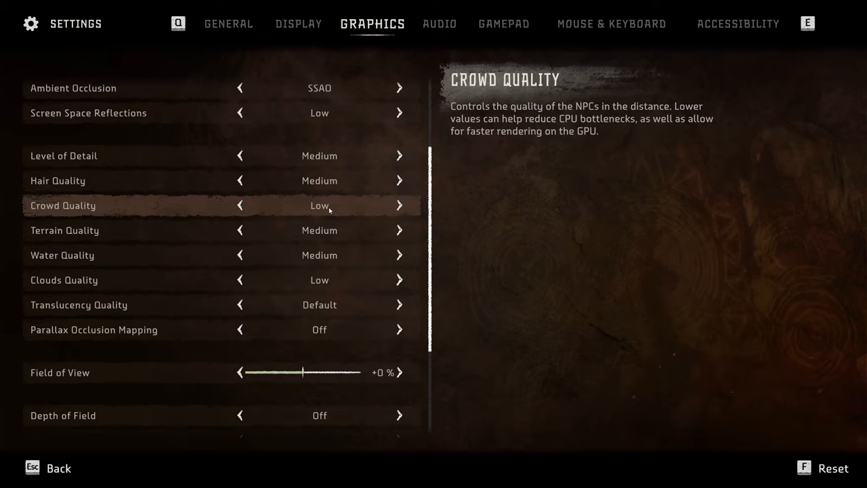
mouse_move(108, 208)
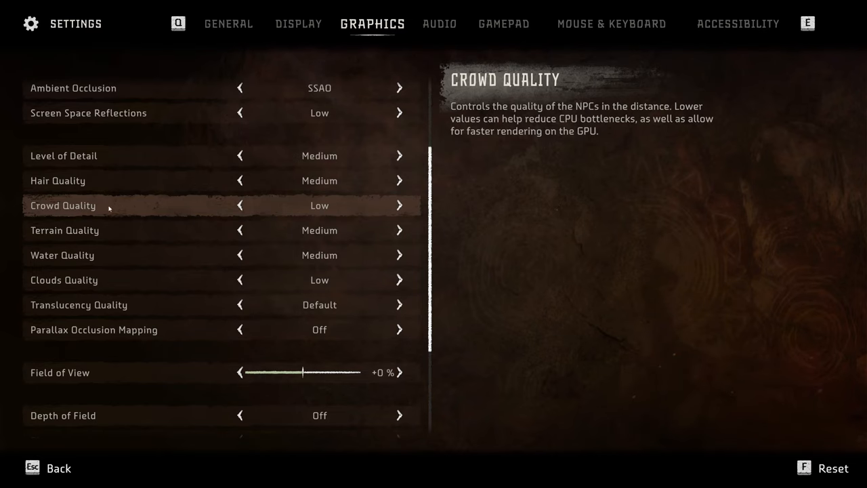
click(399, 205)
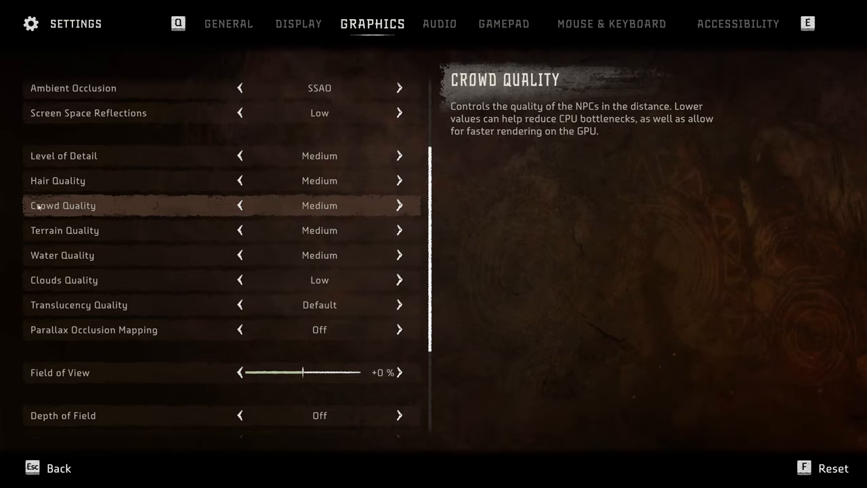
scroll(down, 3)
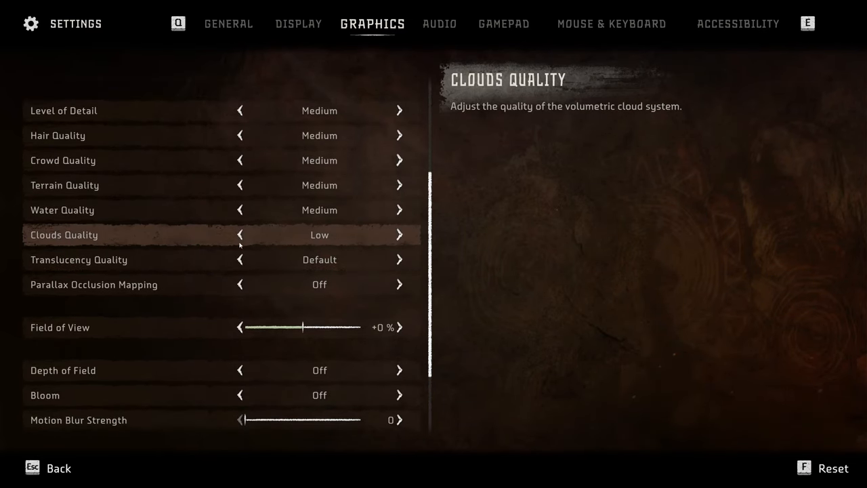
click(399, 235)
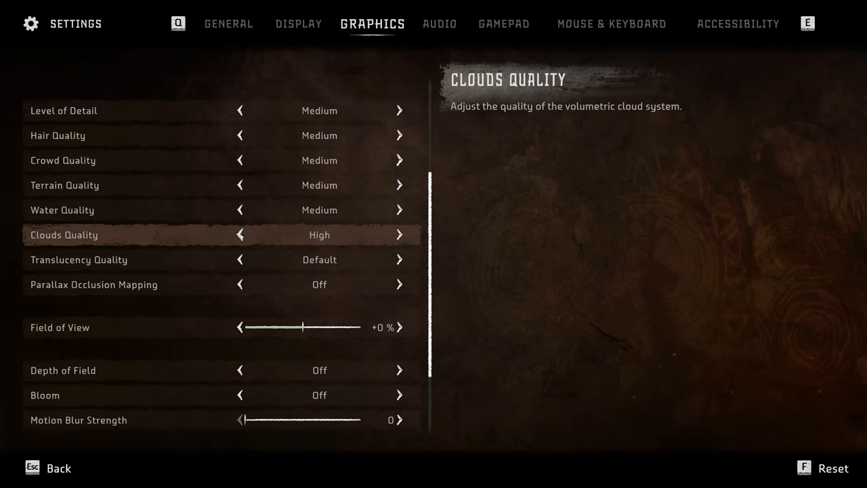
click(239, 235)
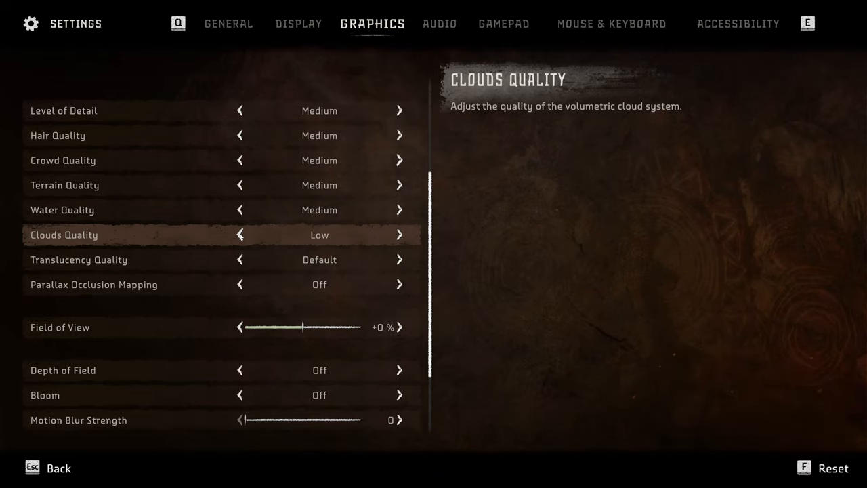
mouse_move(261, 241)
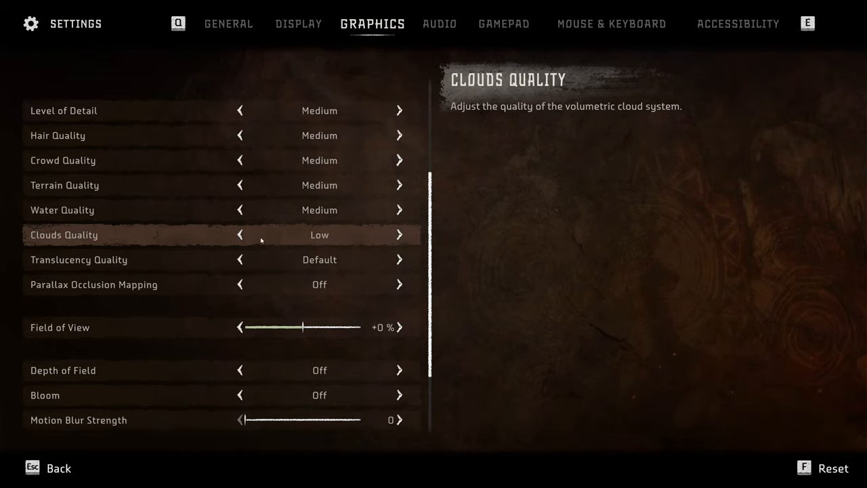
scroll(down, 3)
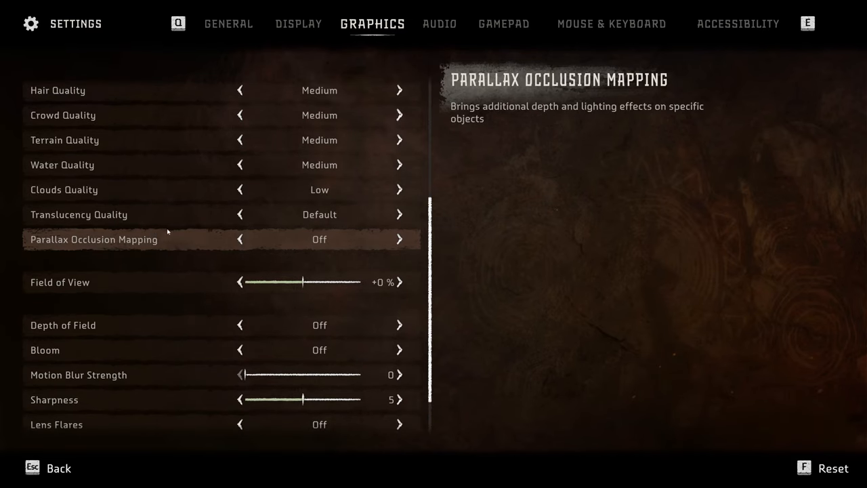
scroll(down, 3)
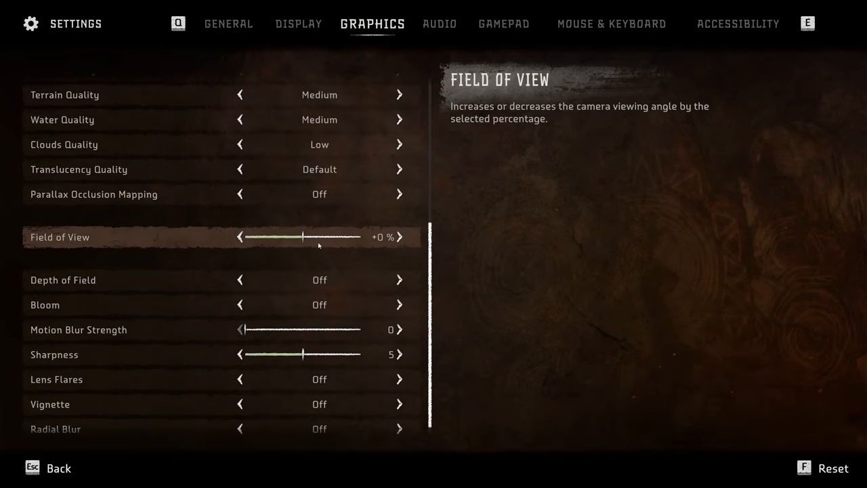
mouse_move(352, 241)
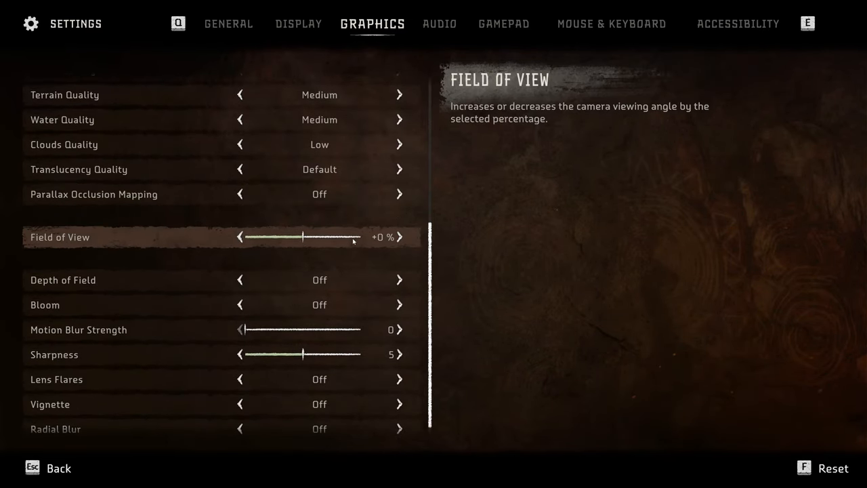
mouse_move(305, 231)
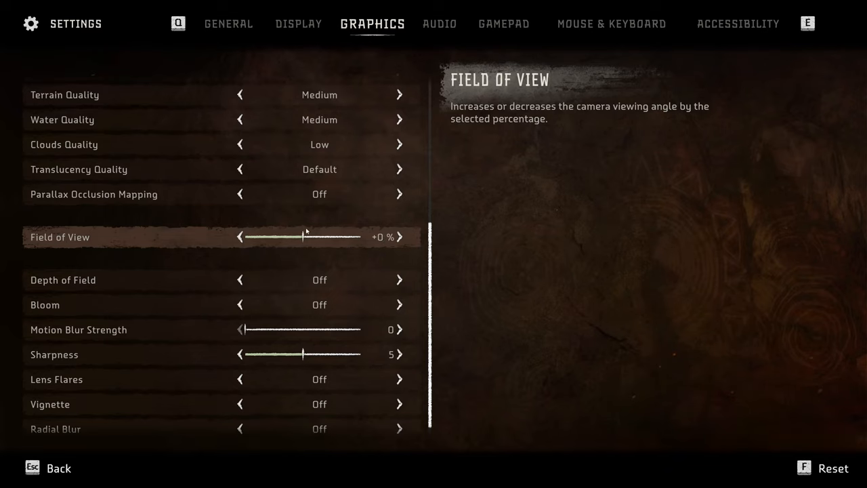
mouse_move(295, 245)
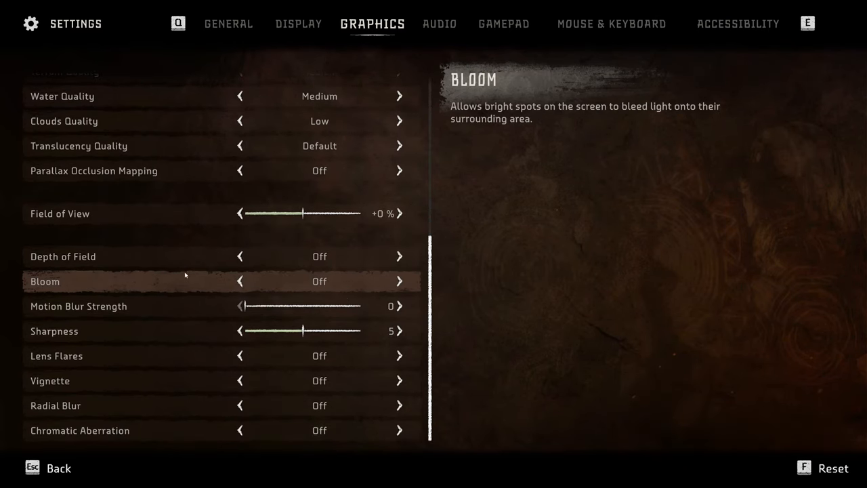
mouse_move(336, 264)
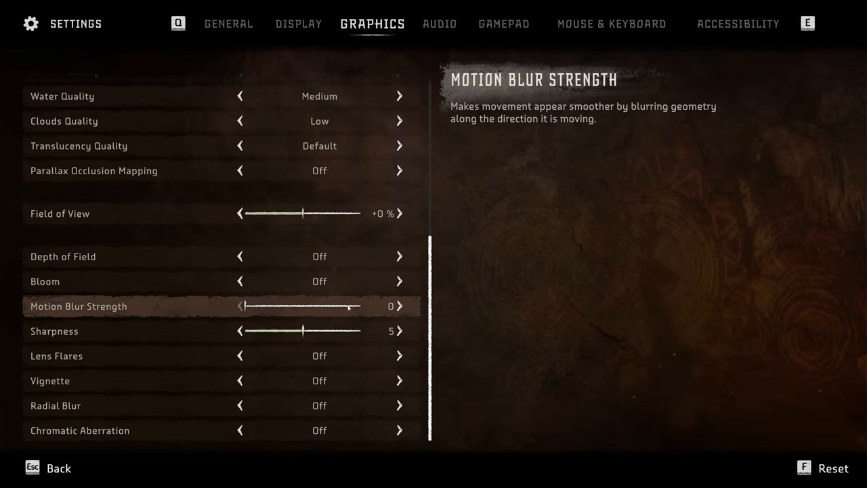
mouse_move(285, 309)
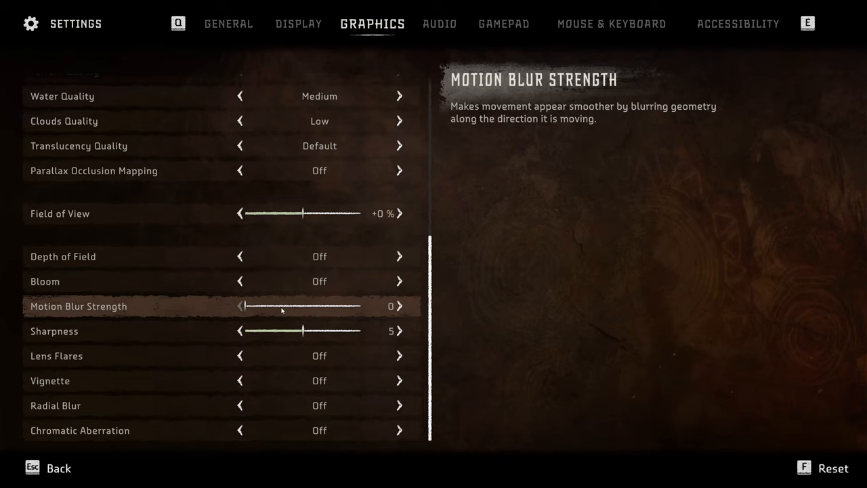
mouse_move(99, 358)
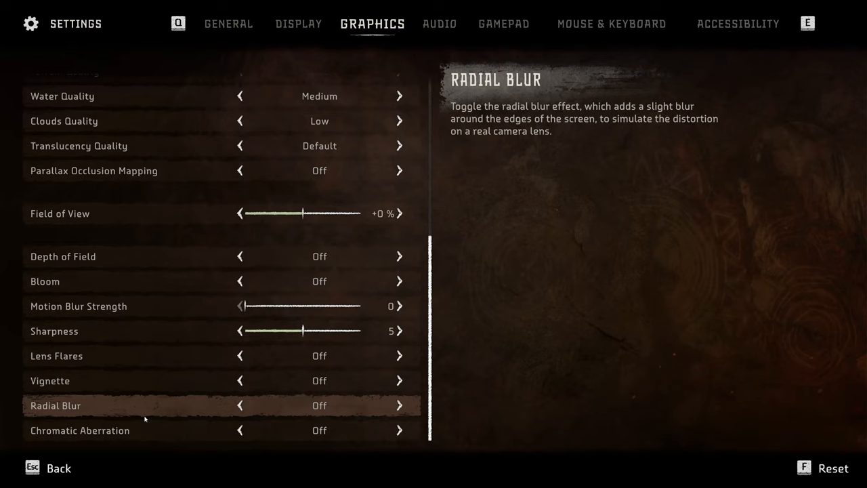
mouse_move(147, 430)
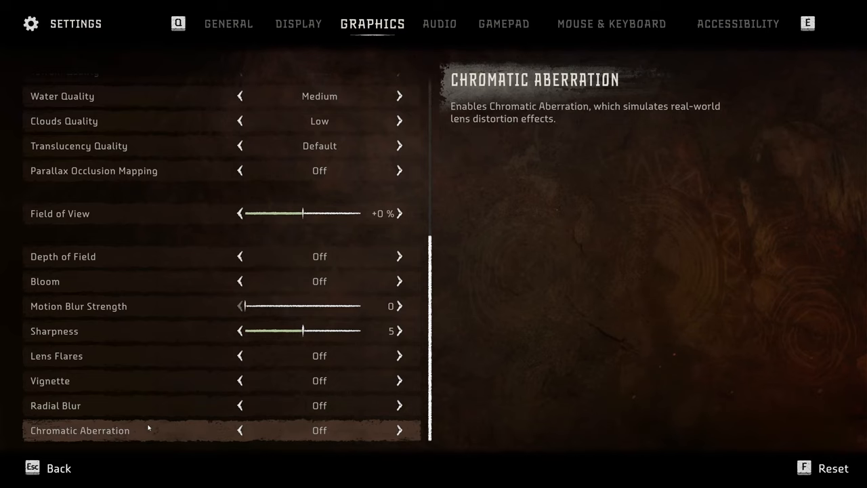